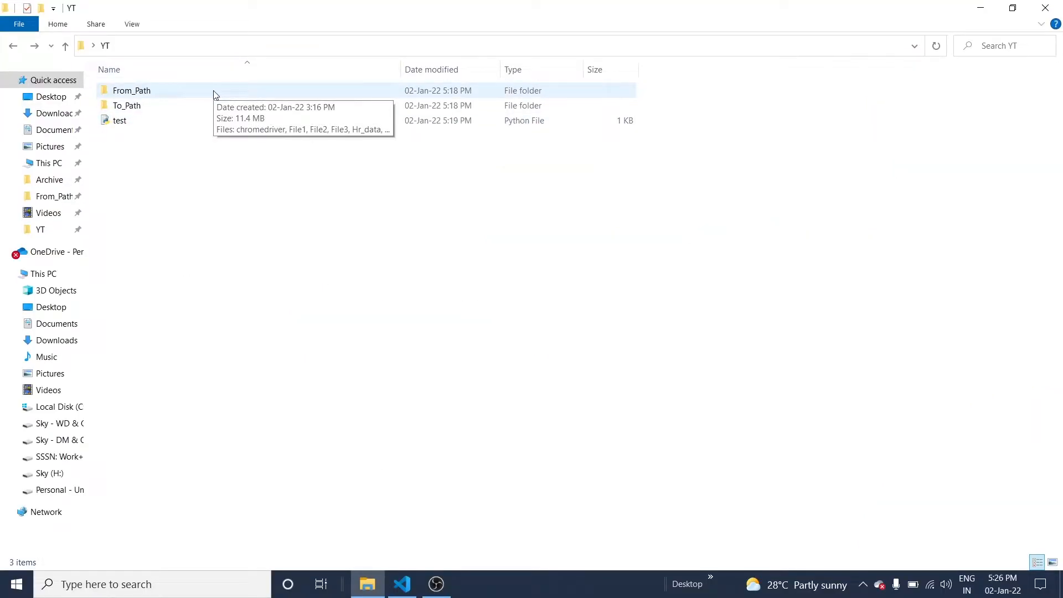
Inspect the From_Path and To_Path folders in File Explorer
double_click(131, 90)
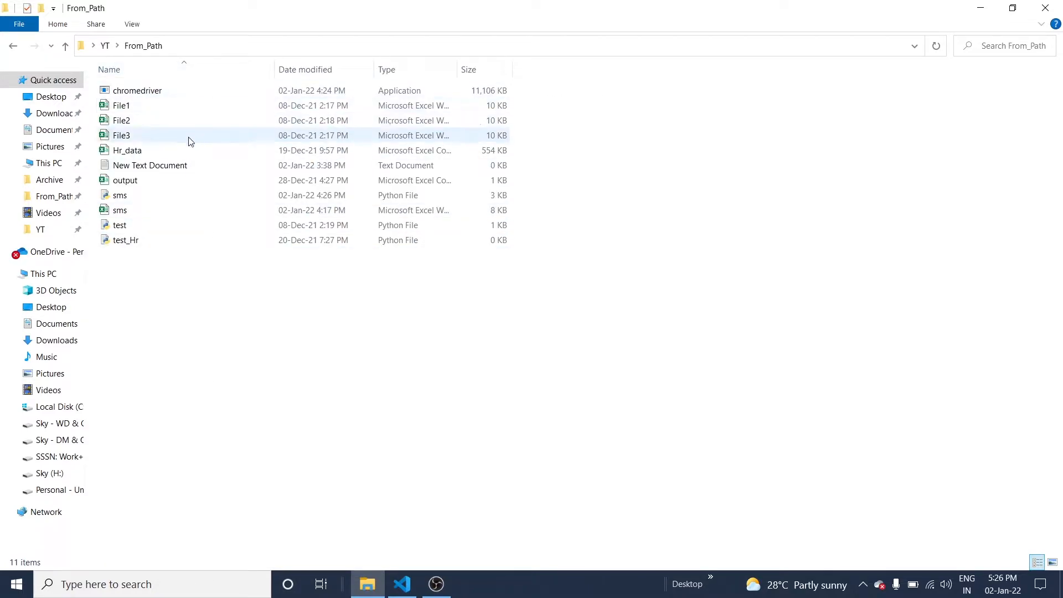
click(172, 386)
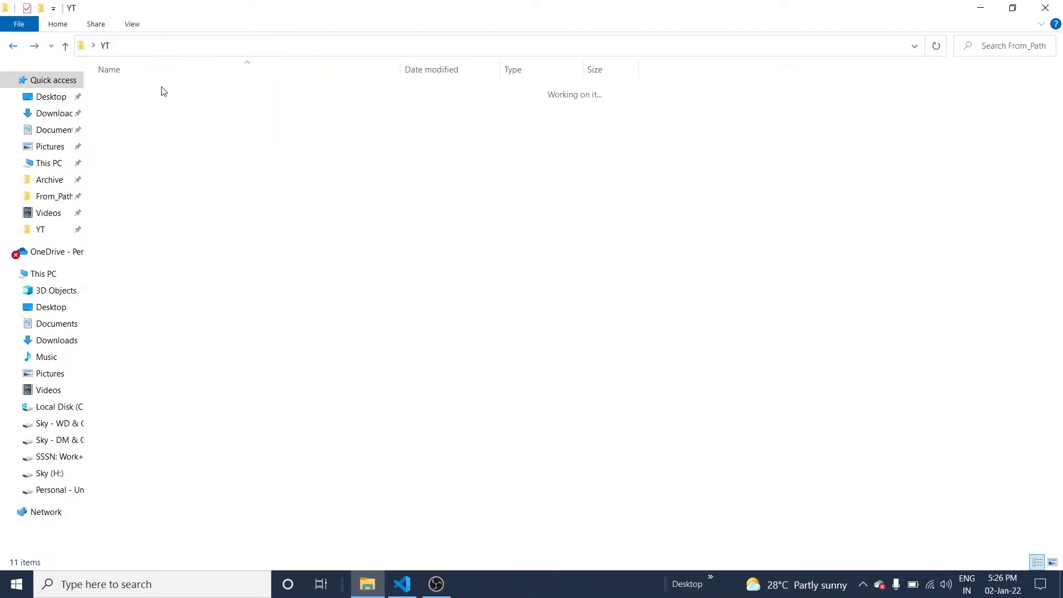
click(131, 90)
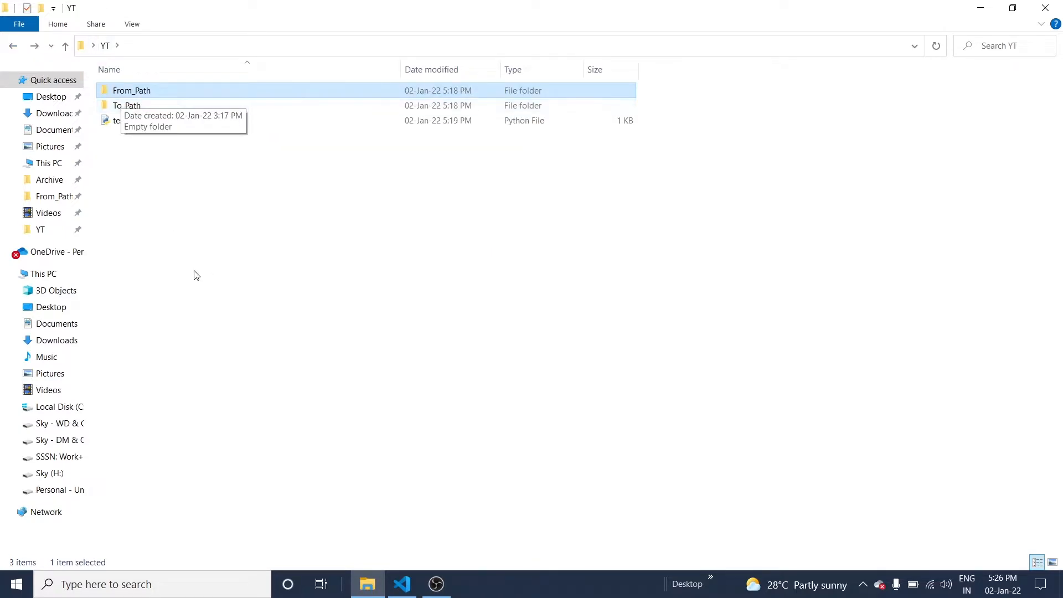
click(127, 105)
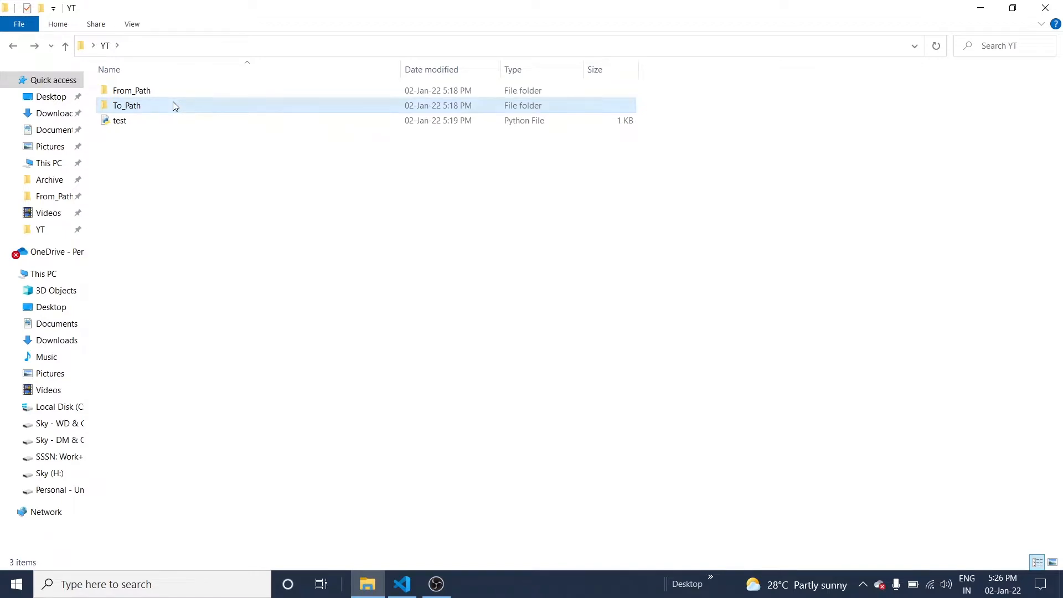
double_click(127, 105)
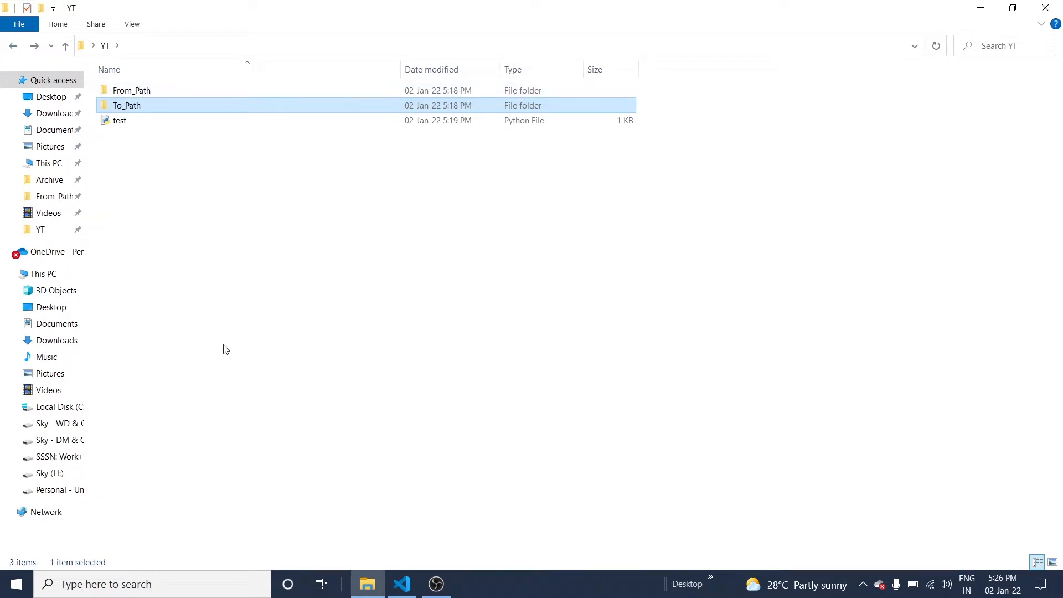
mouse_move(169, 91)
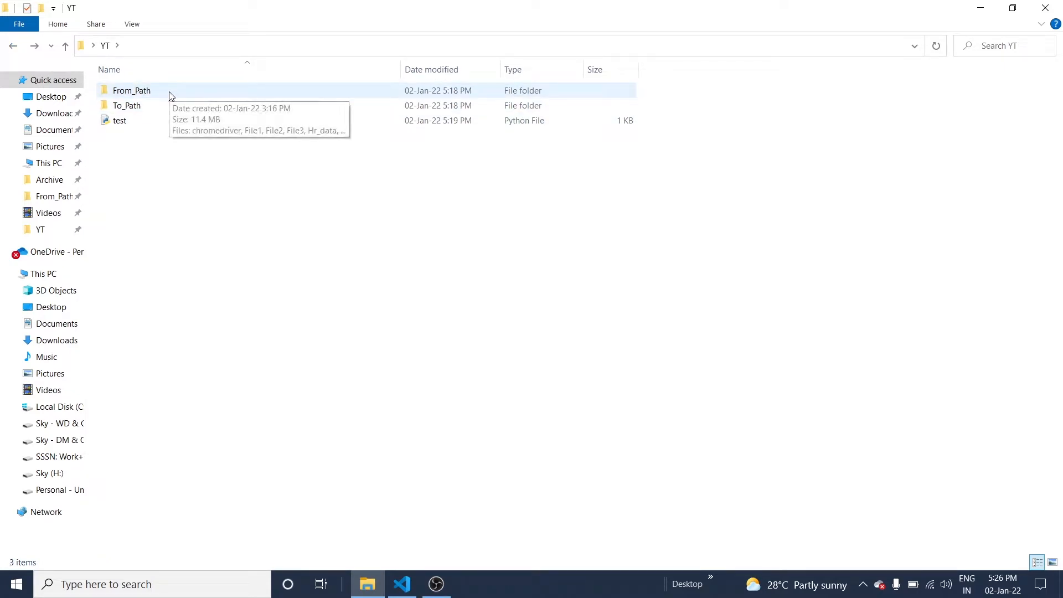
mouse_move(156, 106)
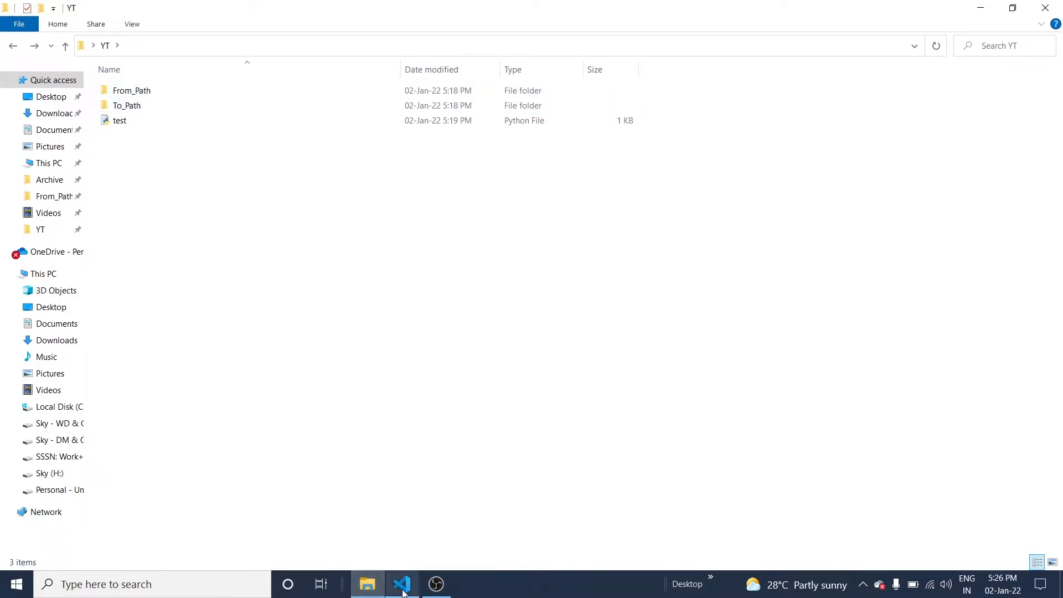
In test.py, import os and shutil and begin the source assignment on line 4
click(401, 584)
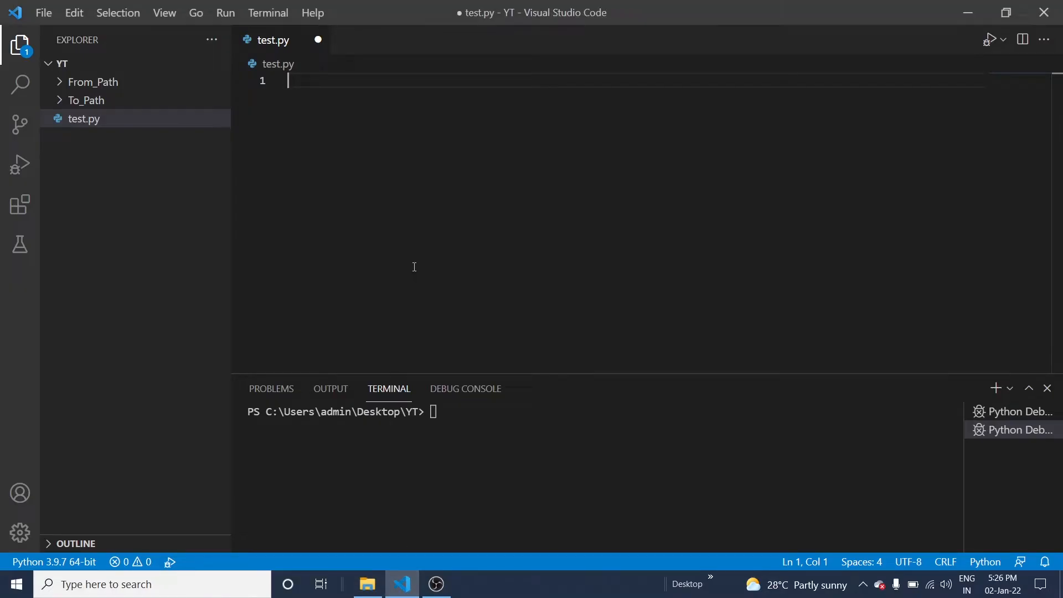
text(import)
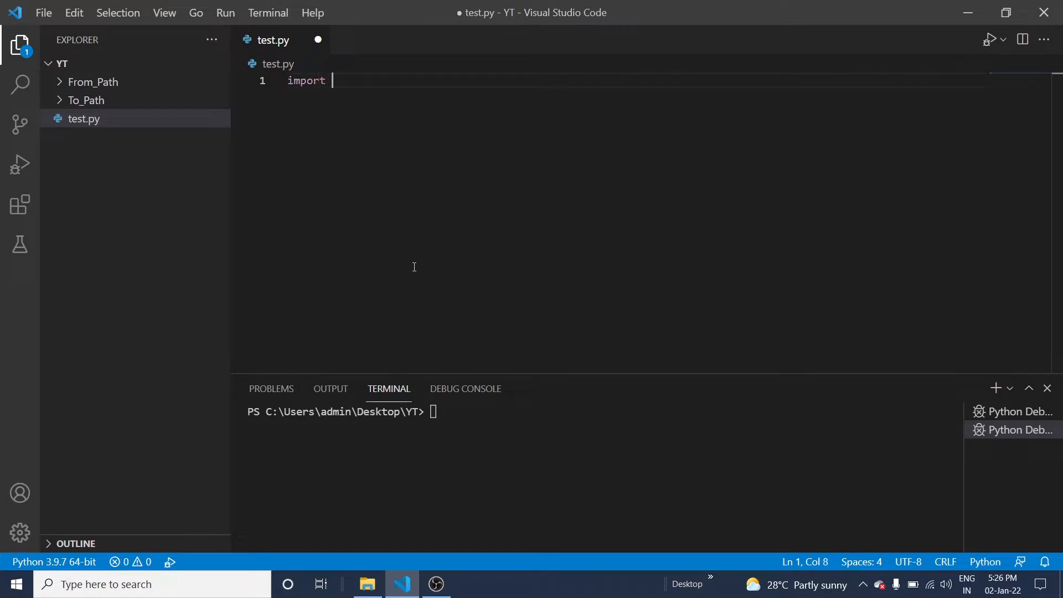
text(os)
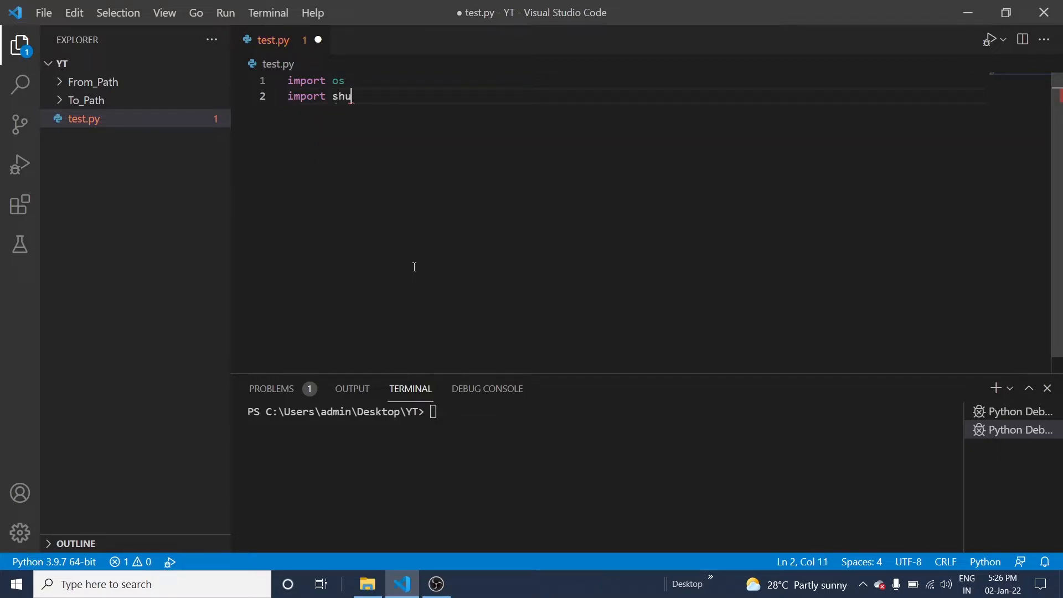
text(til)
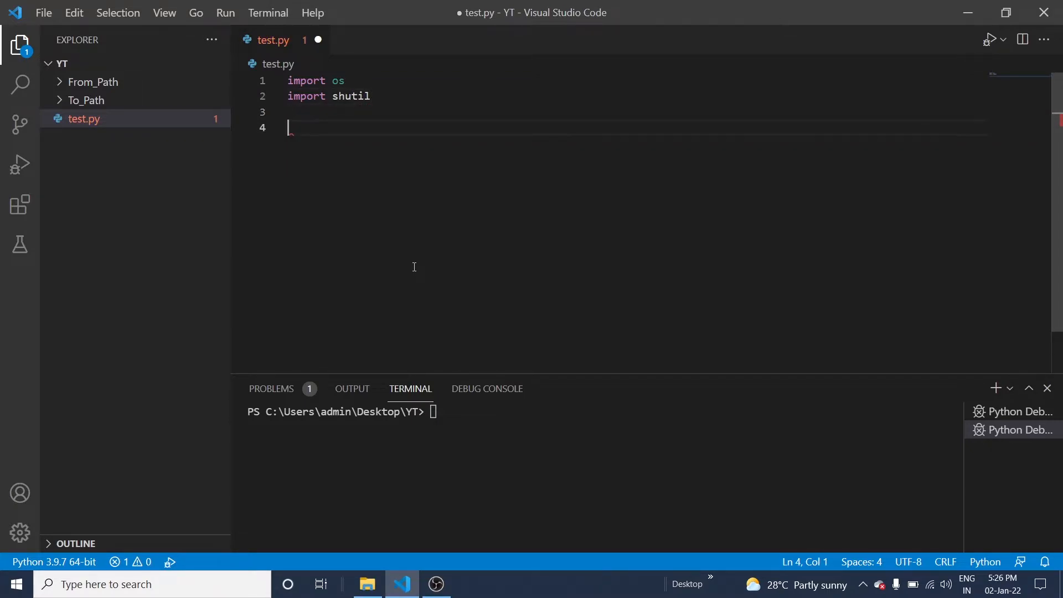
text(source)
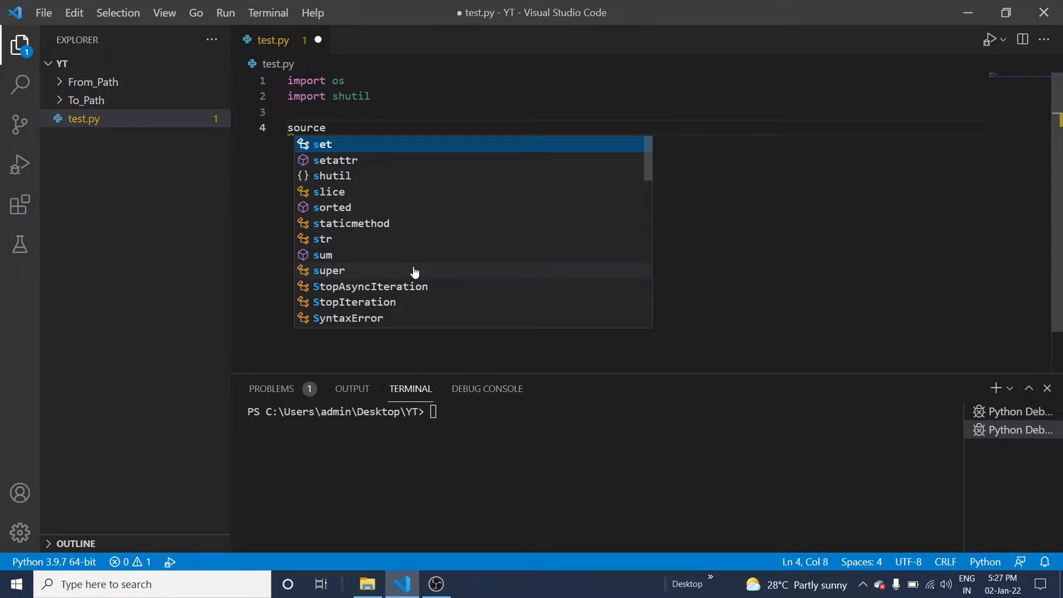
text(=)
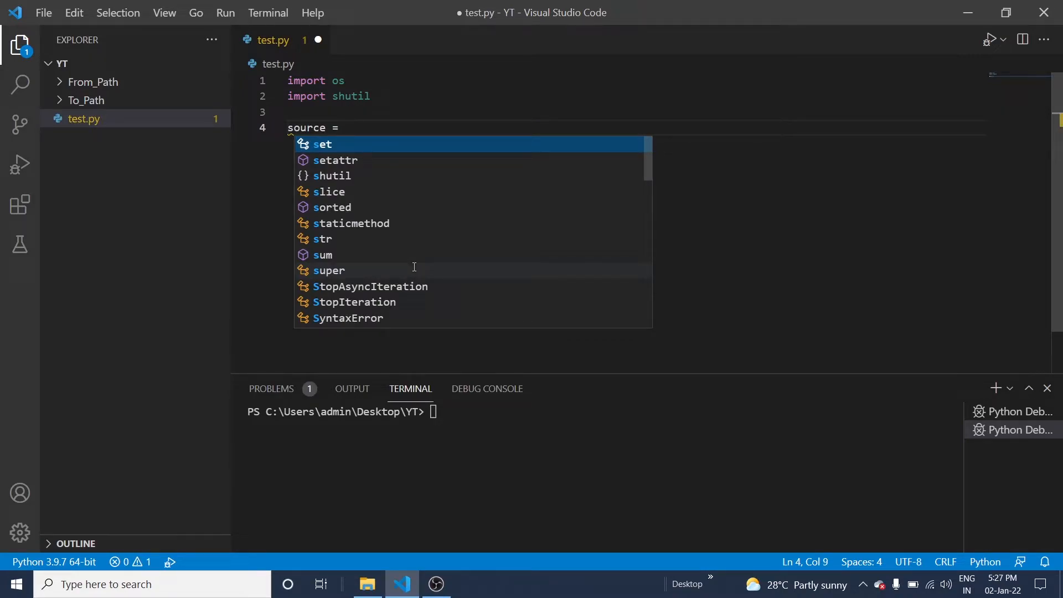
Paste the From_Path folder's full path in quotes as the value of source
click(368, 583)
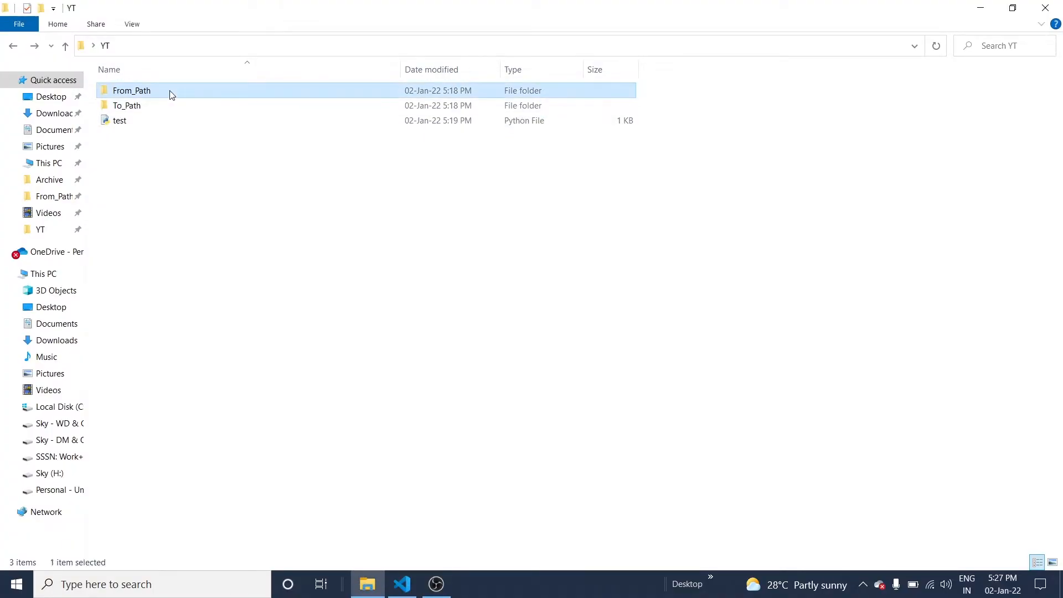
double_click(131, 90)
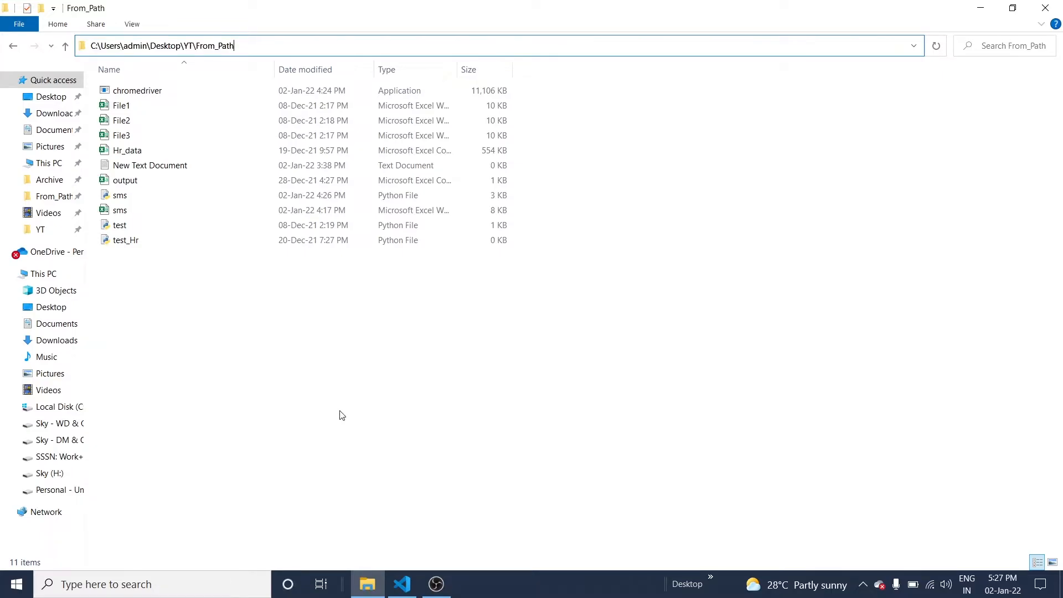
click(402, 583)
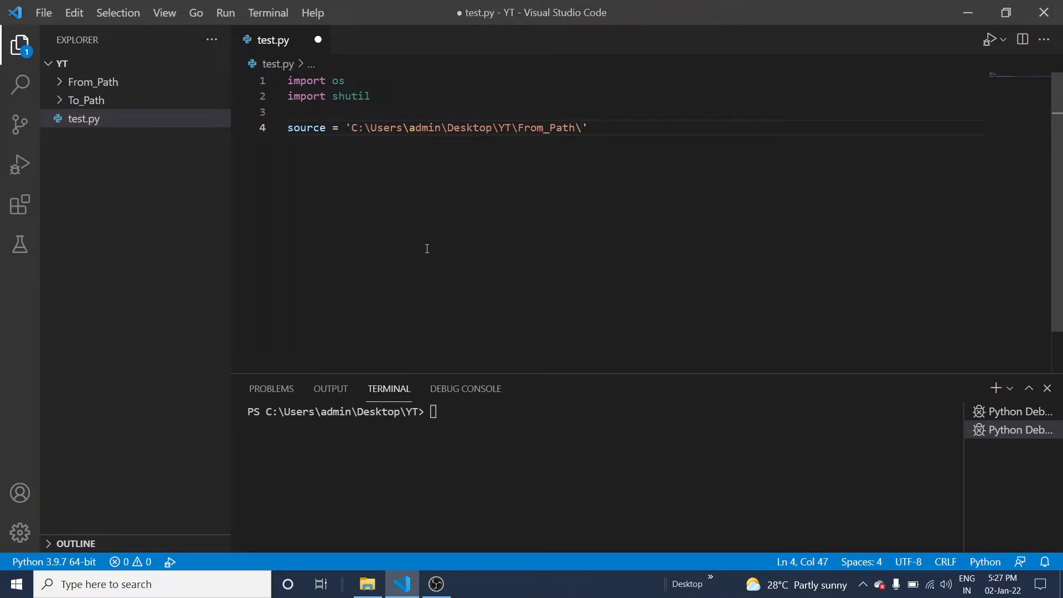
text(')
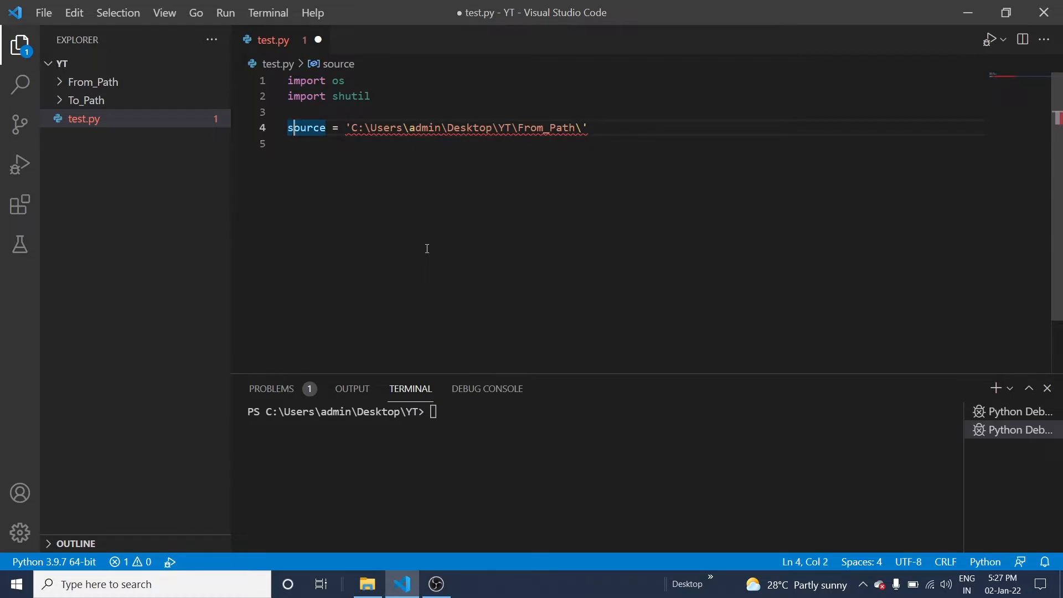
Double every backslash in the source path, close the quote, and duplicate the line
click(369, 128)
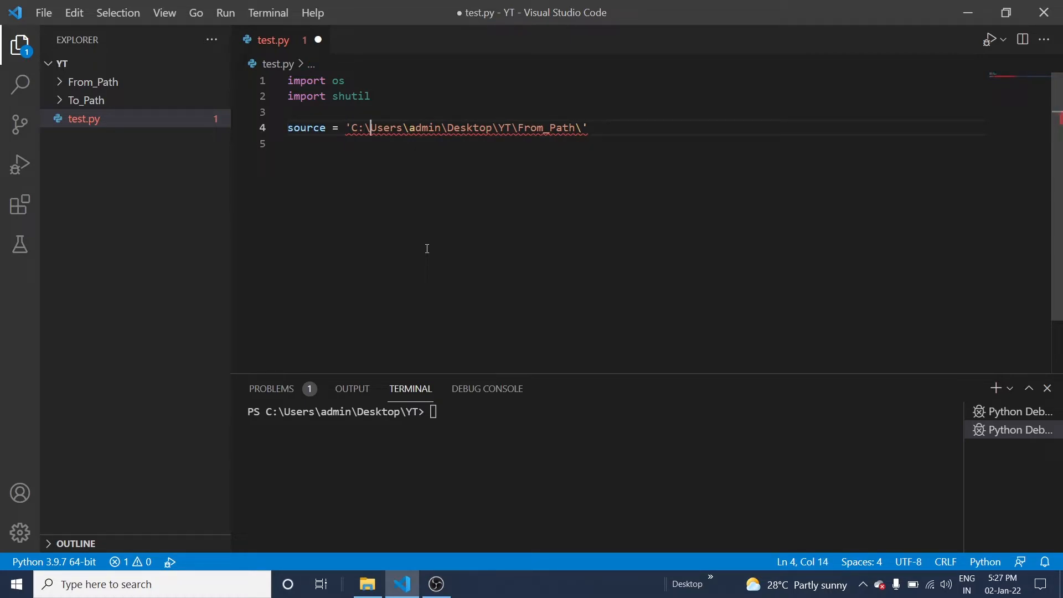
text(\)
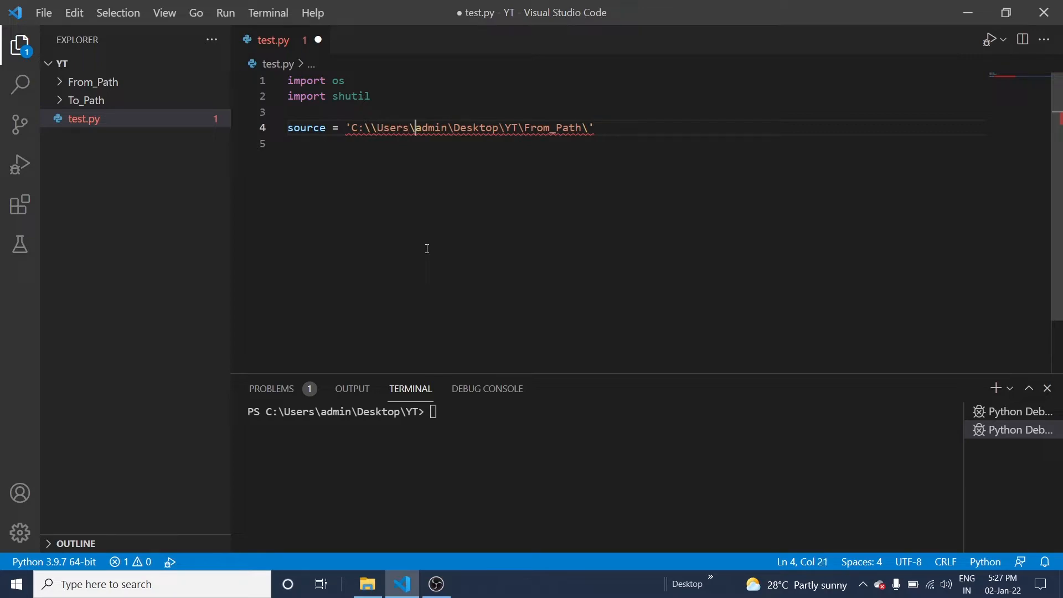
text(\)
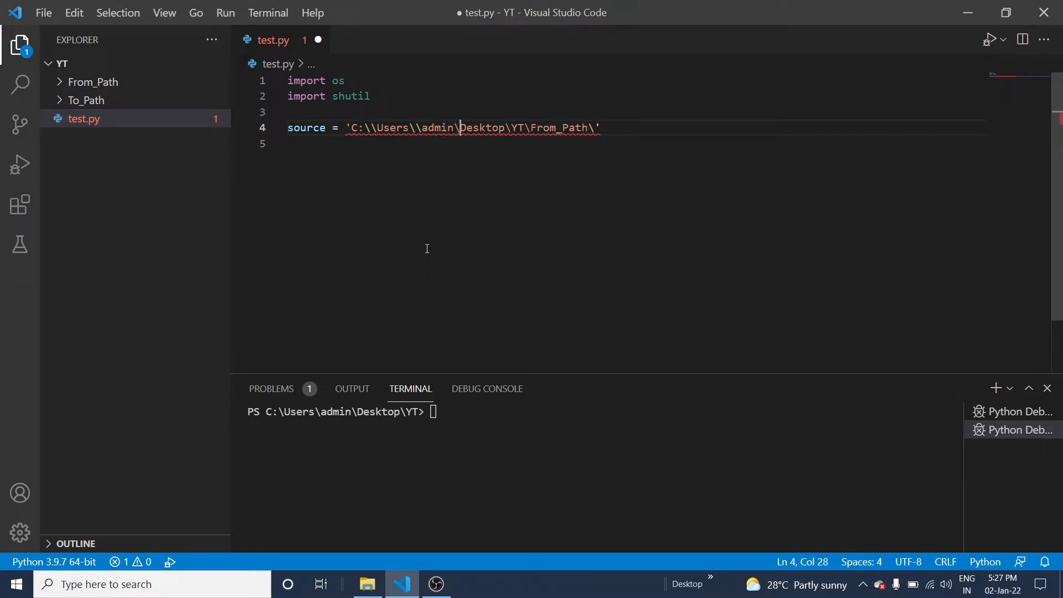
text(\\)
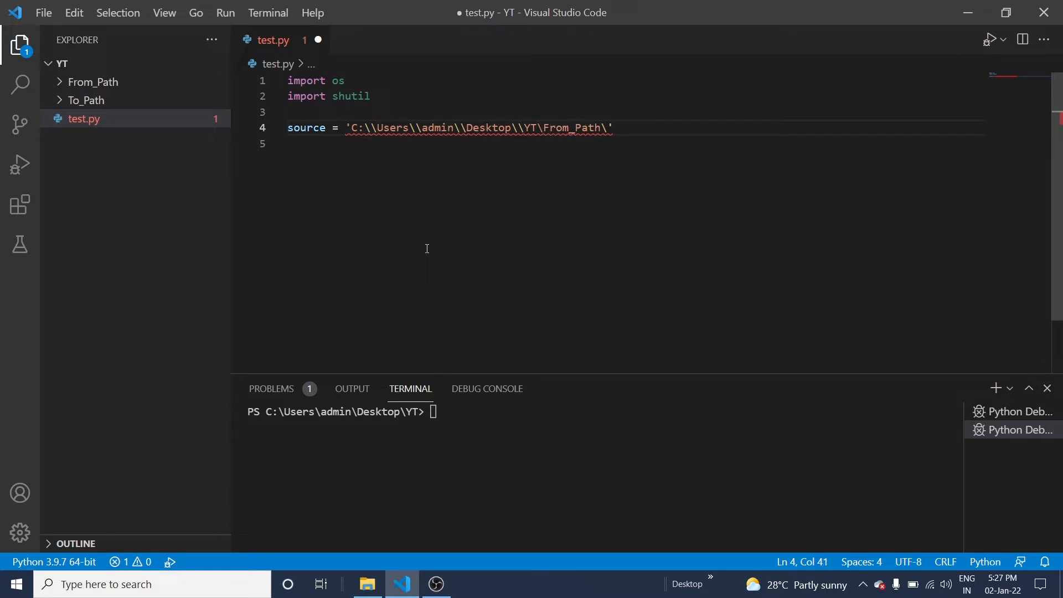
text(\)
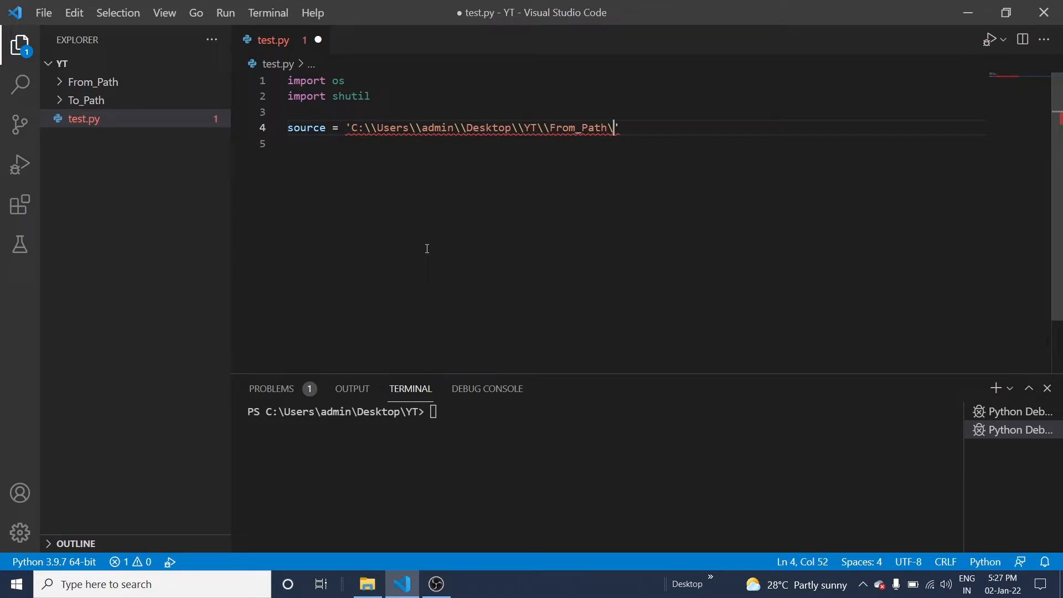
text(\)
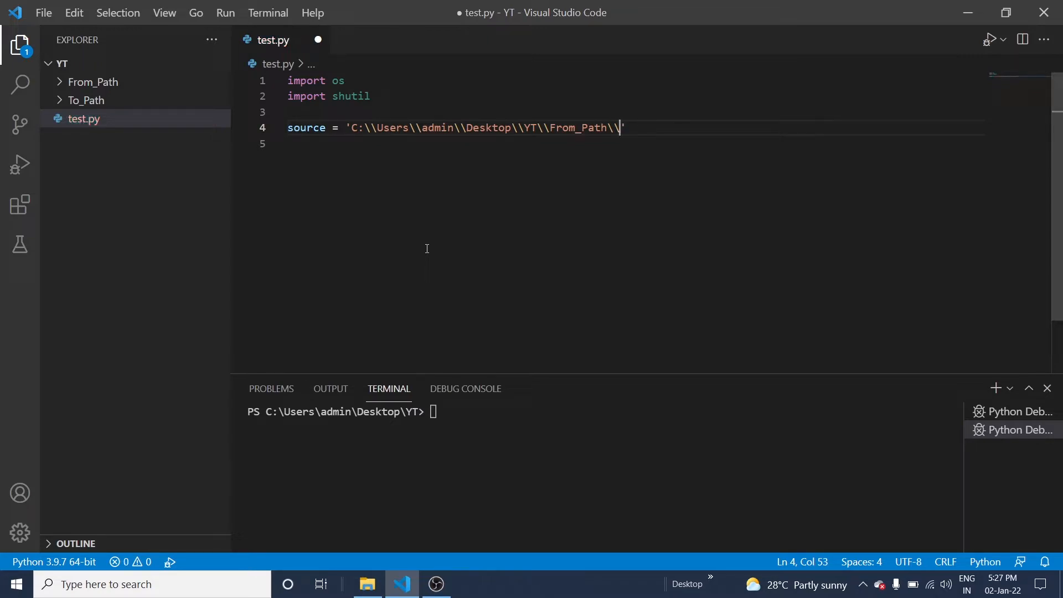
text(')
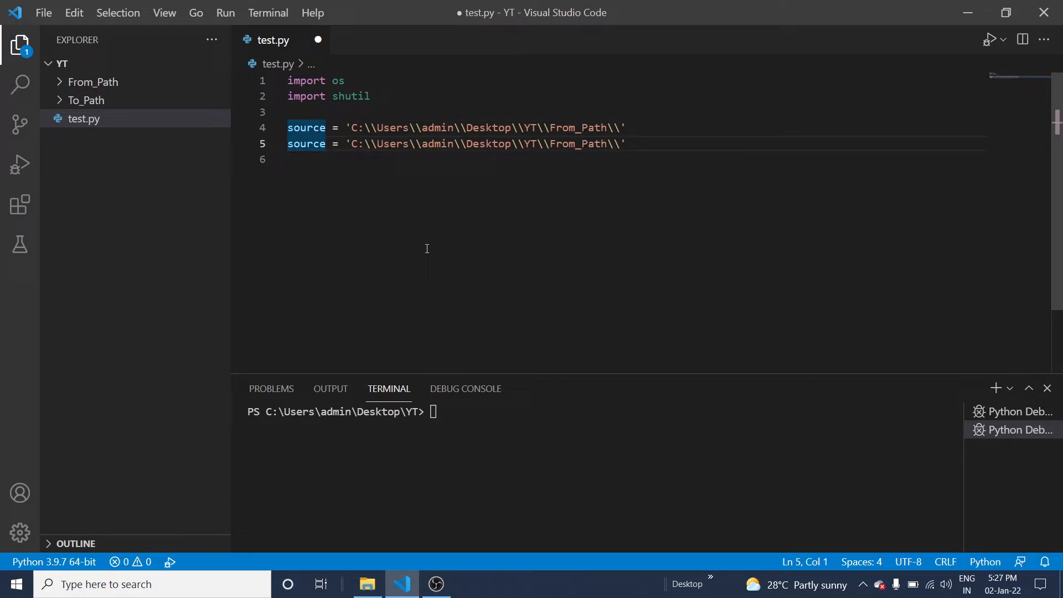
Turn the duplicated line into destination, pointing at the To_Path folder
text(destination)
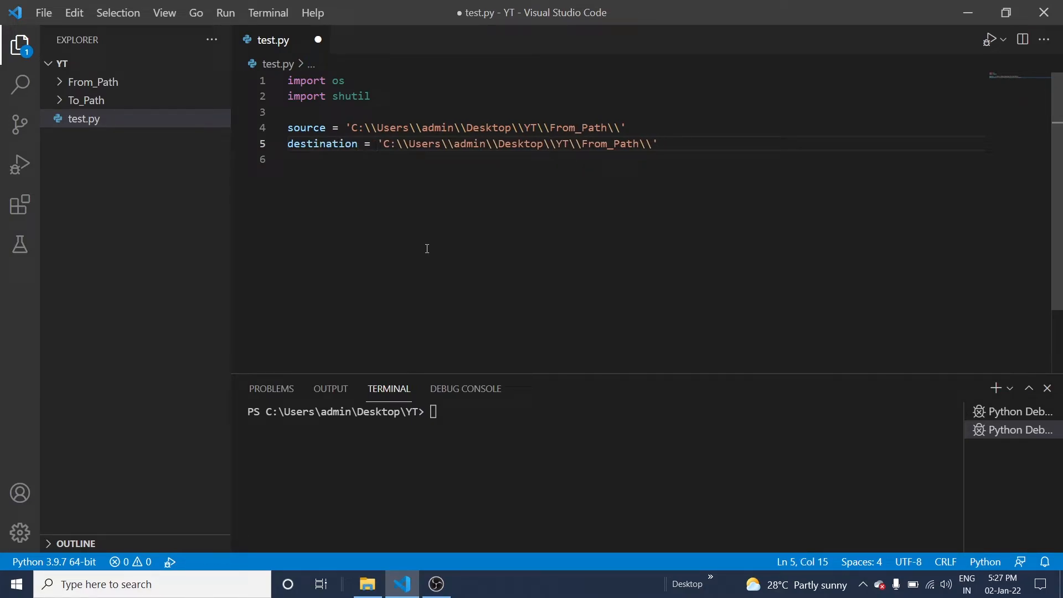
click(584, 142)
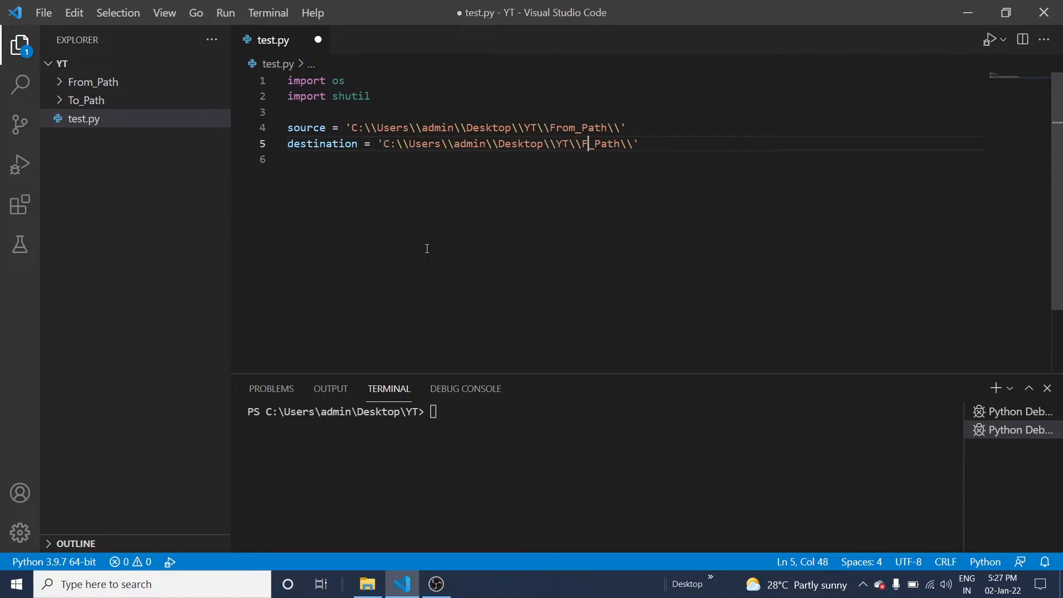
click(366, 583)
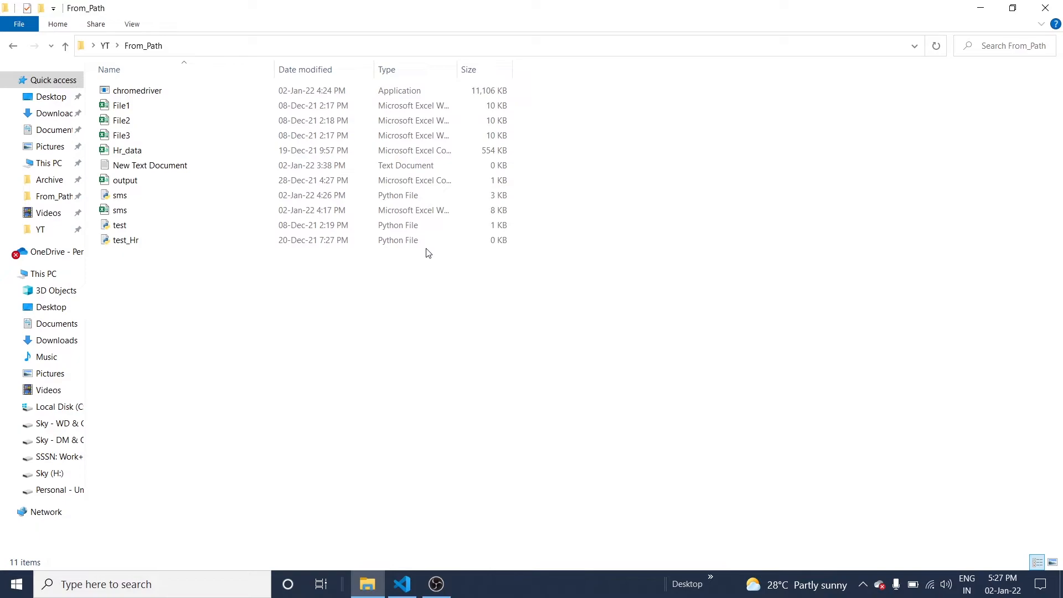
click(401, 584)
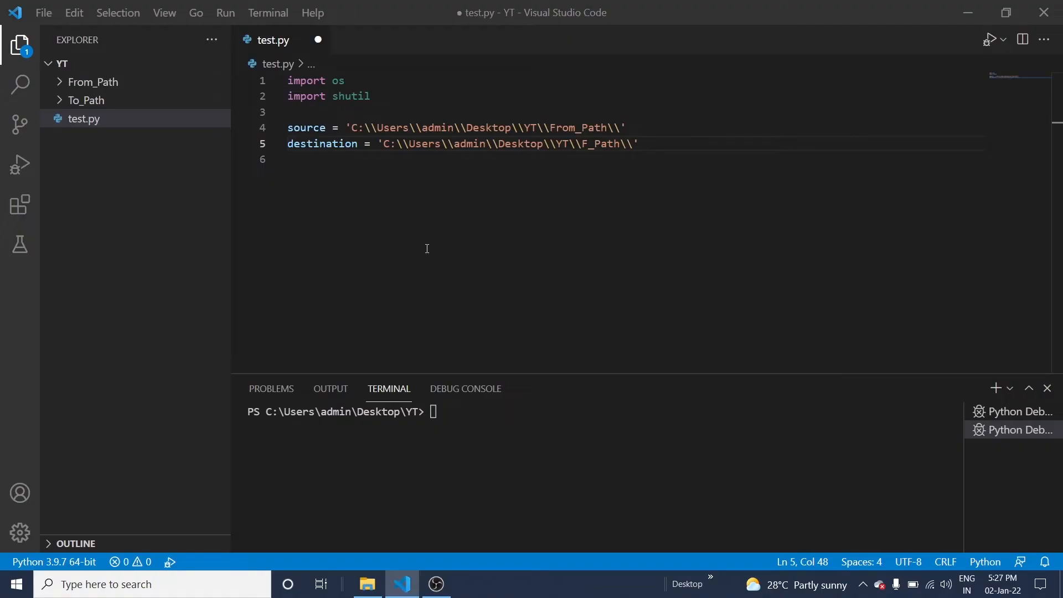
text(To_Path)
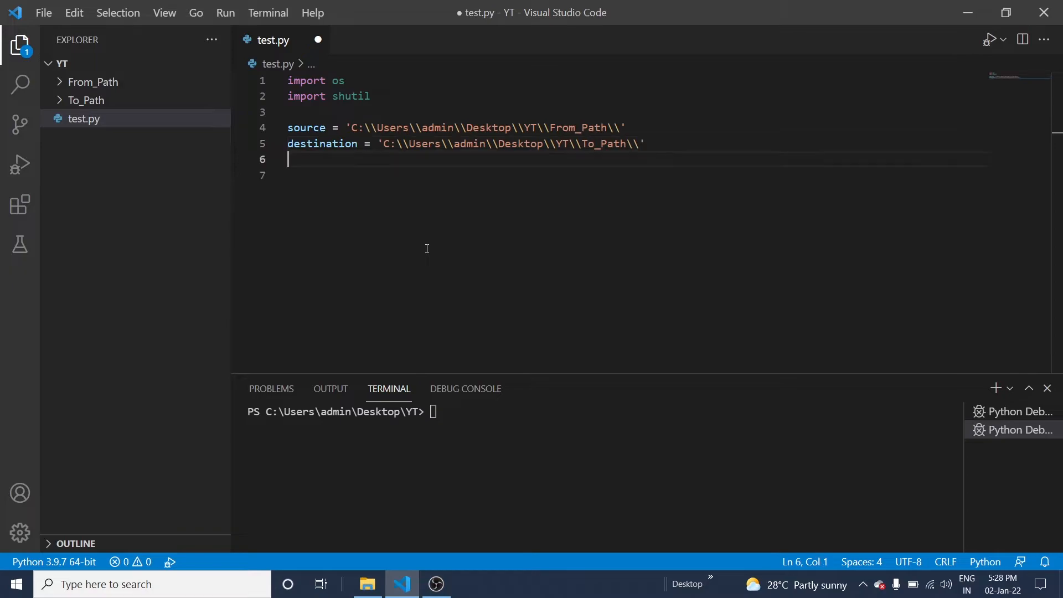
Add files = os.listdir(source) on line 7
text(files)
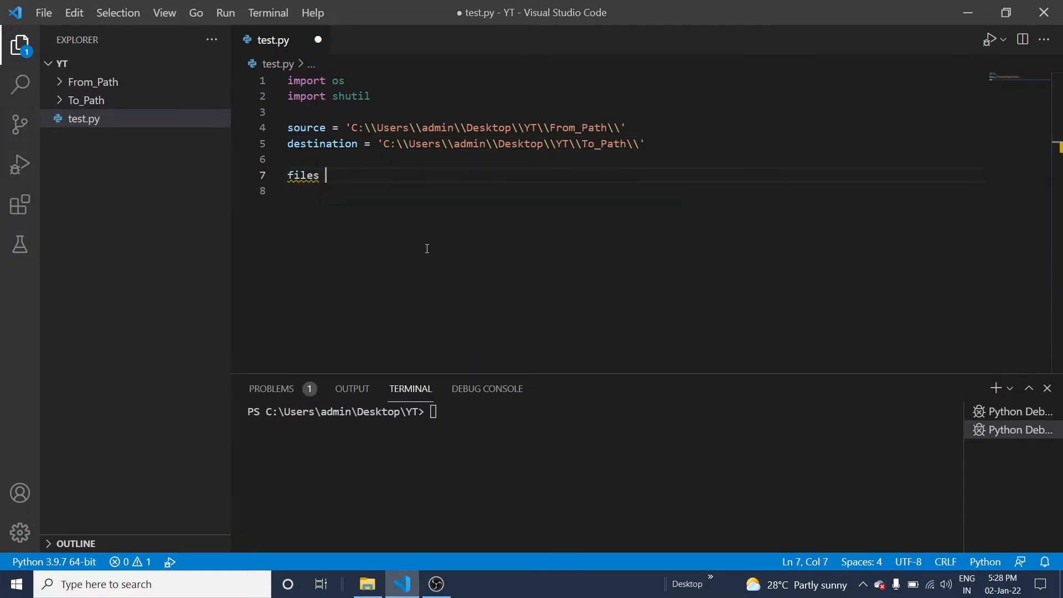
text(= o)
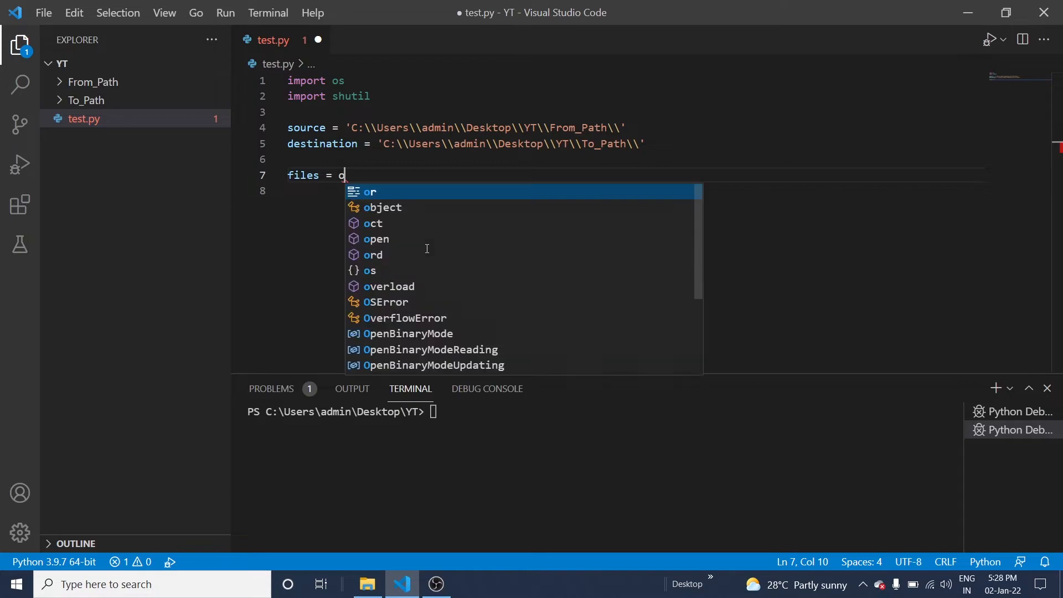
text(s.)
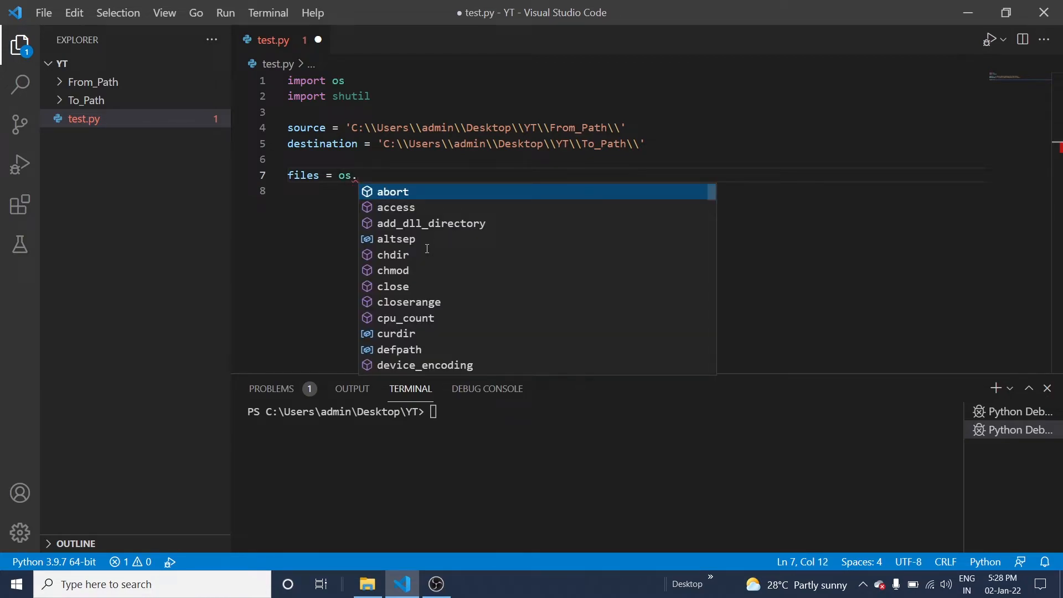
text(listdir)
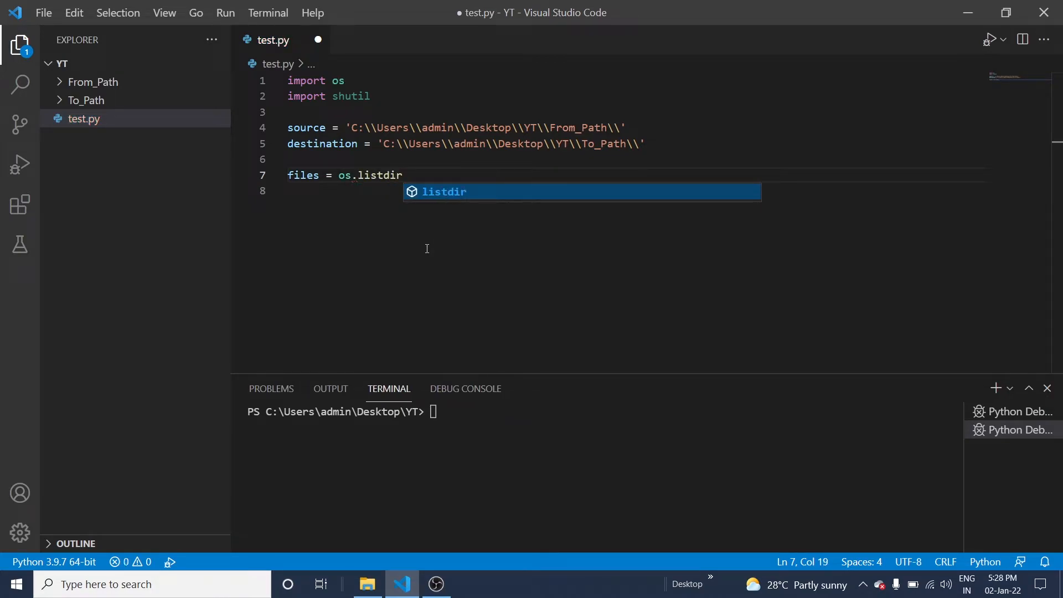
text((source)
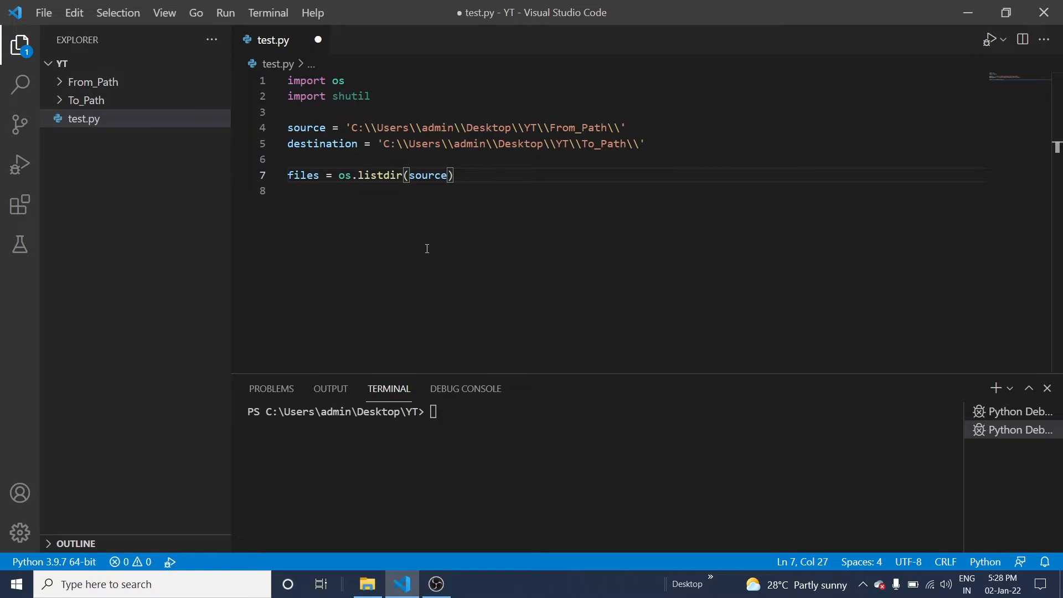
Start a for loop over each f in files
text(for)
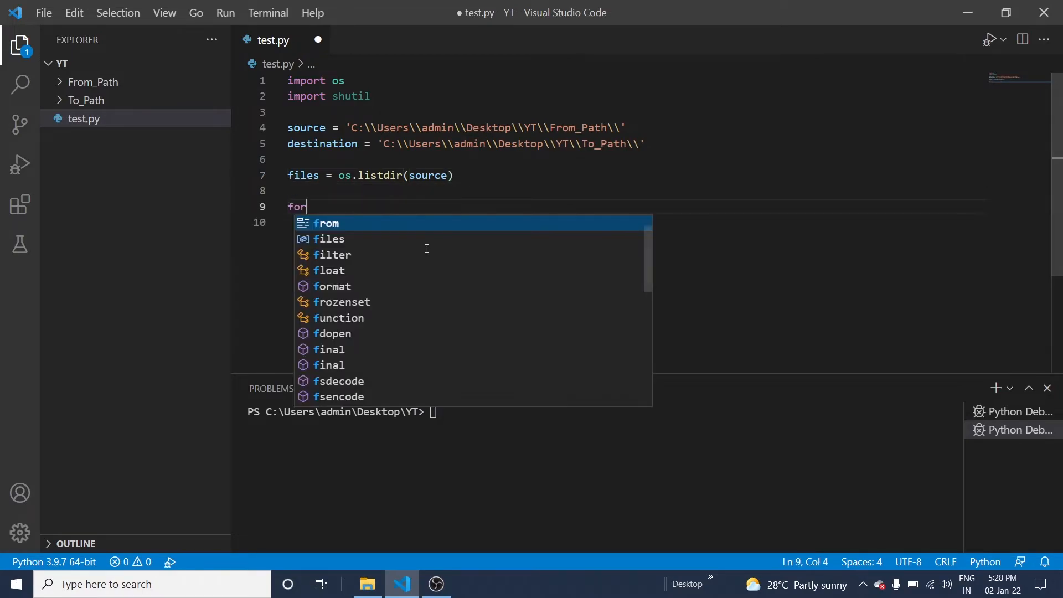
text(f)
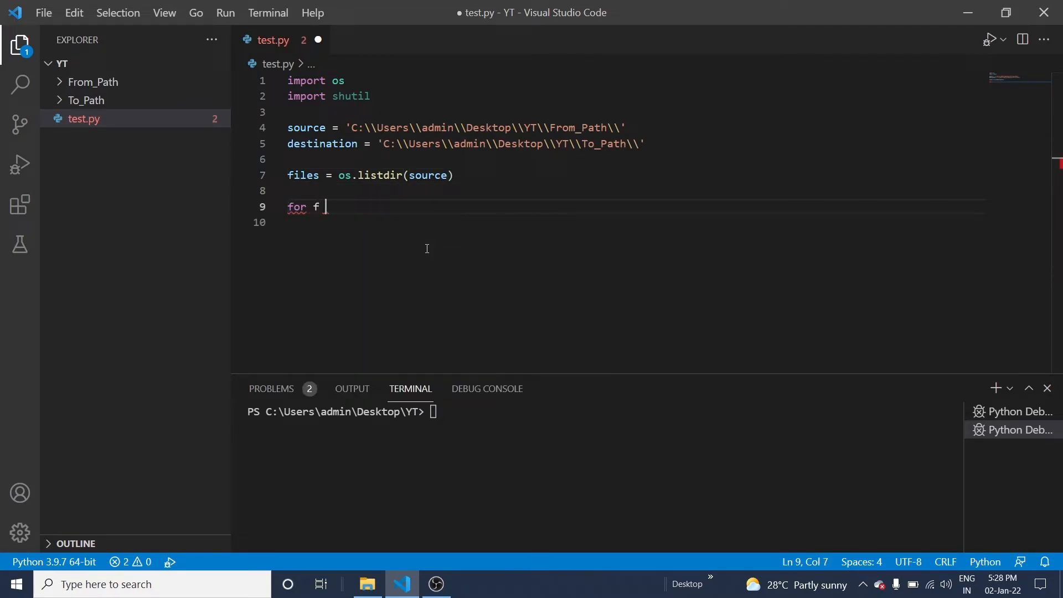
text(in fil)
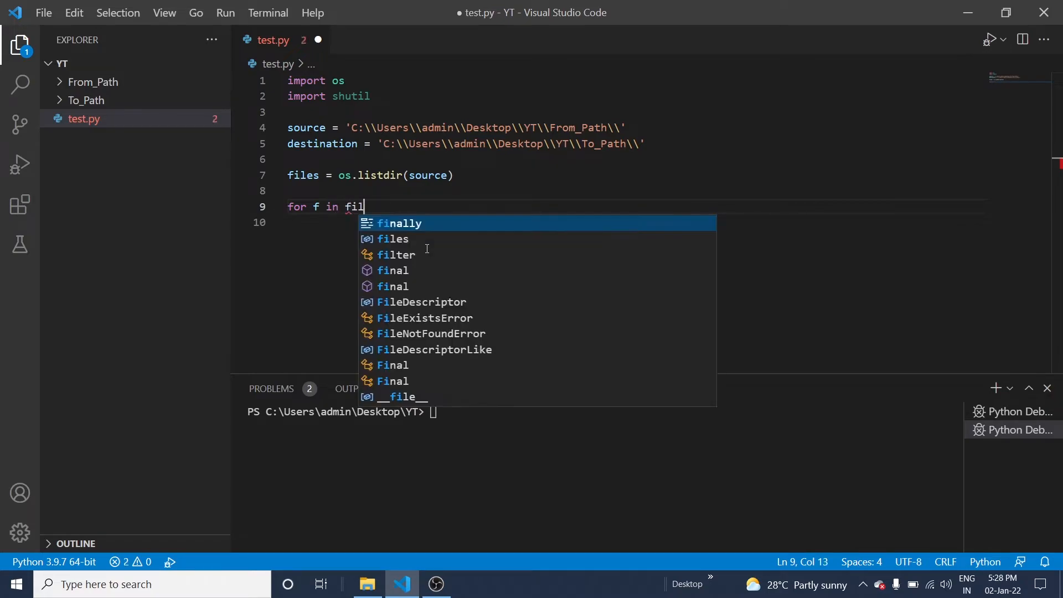
text(es:)
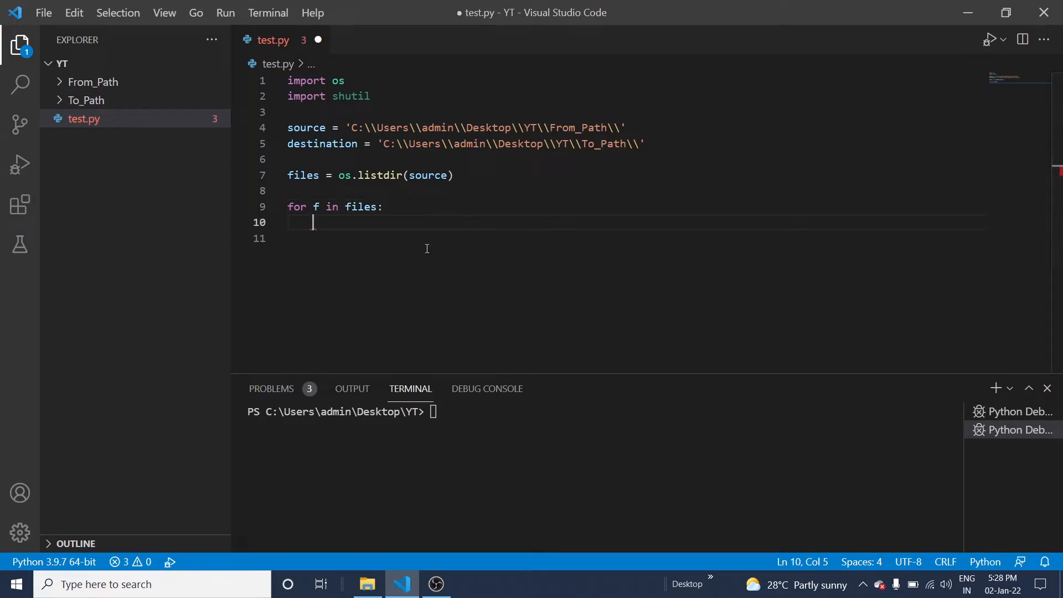
Inside the loop, call shutil.move(source + f, destination + f)
text(shu)
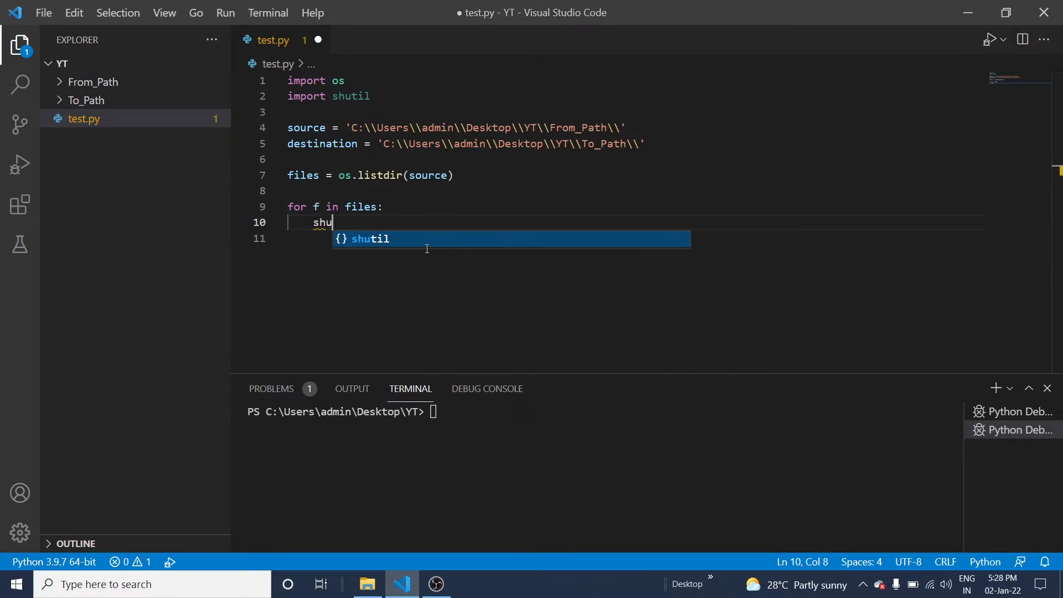
text(til.)
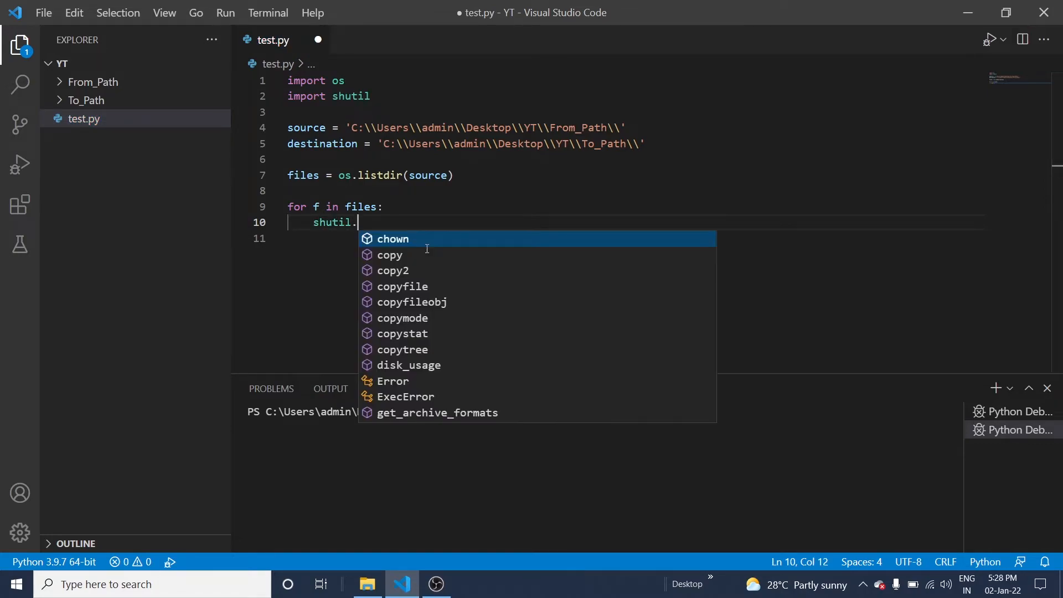
text(move)
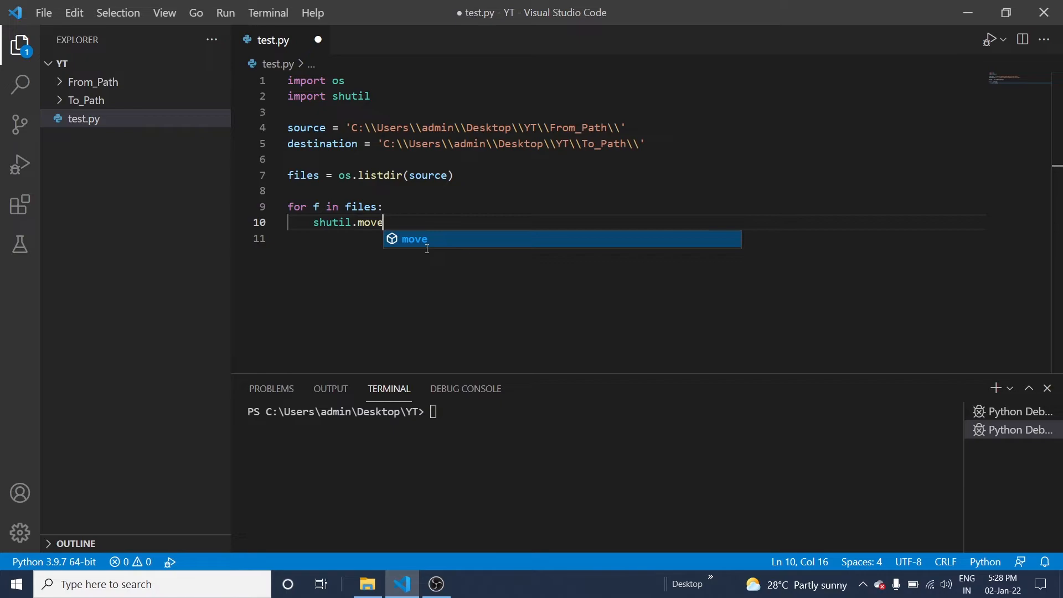
text((source +)
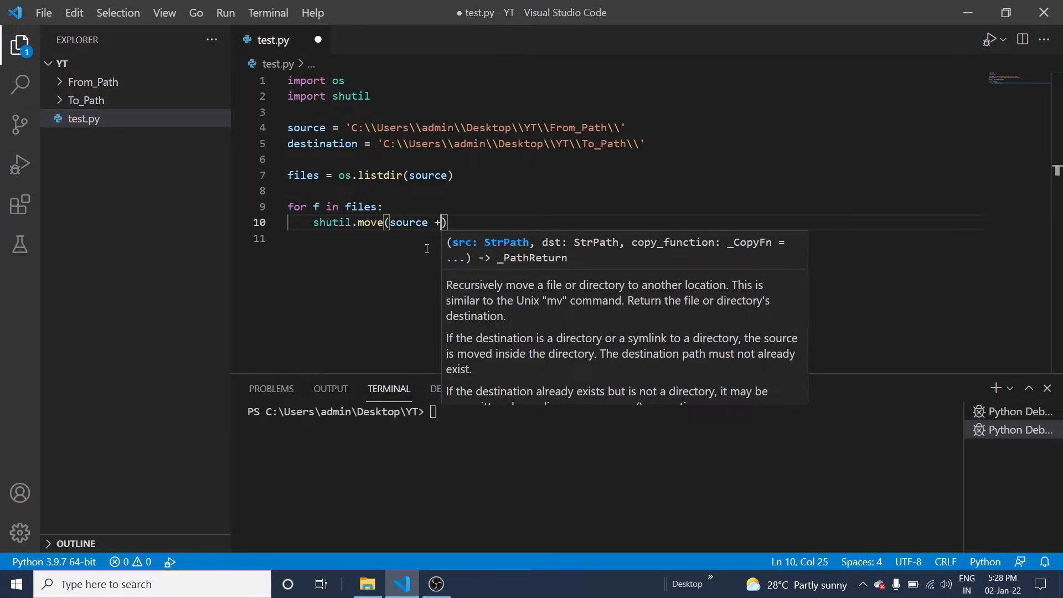
text(f)
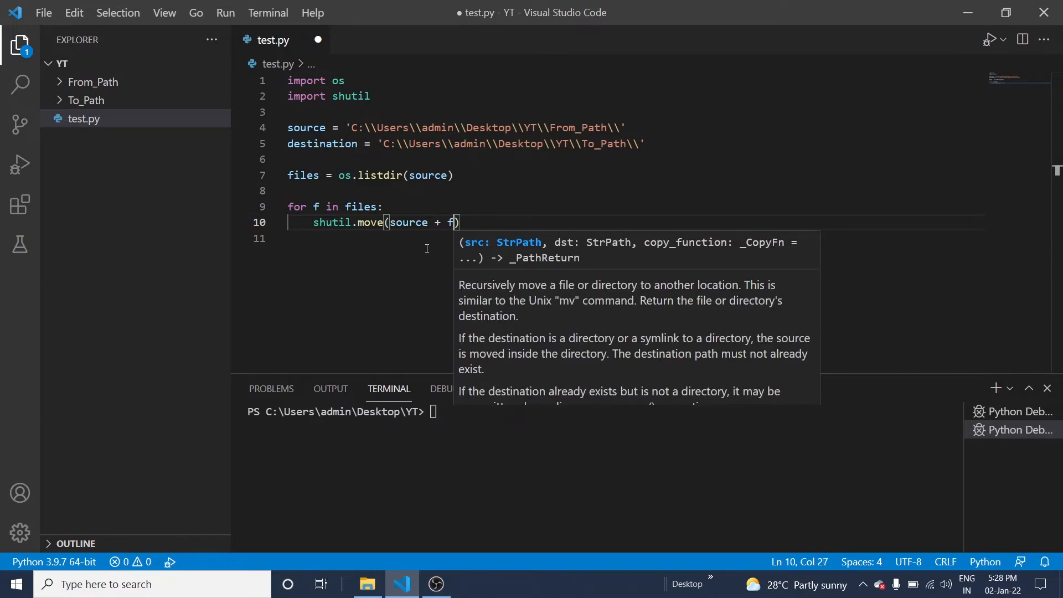
text(, destination)
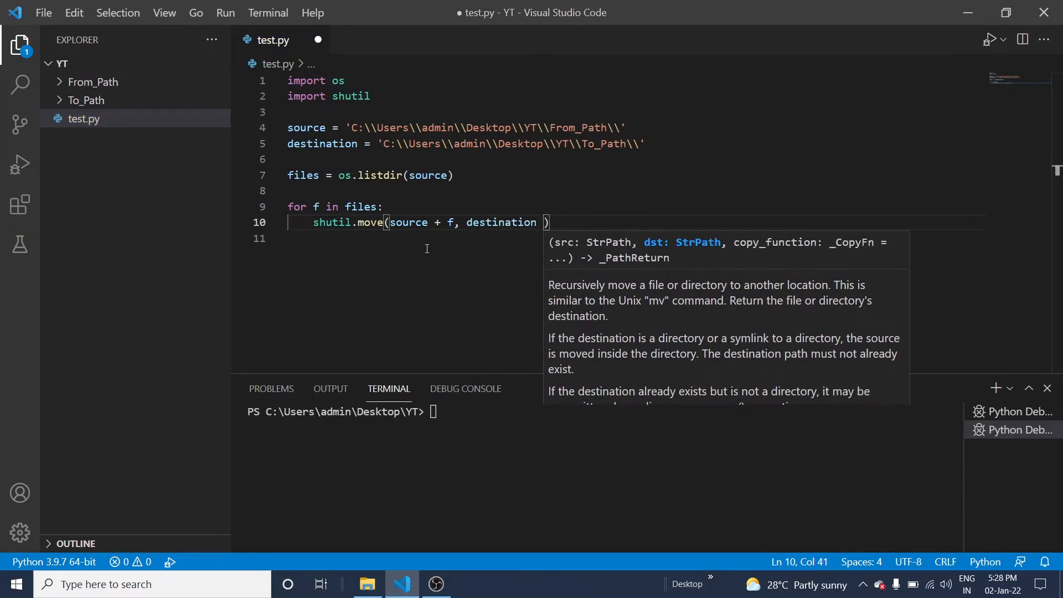
text(+ f)
click(634, 238)
text(p)
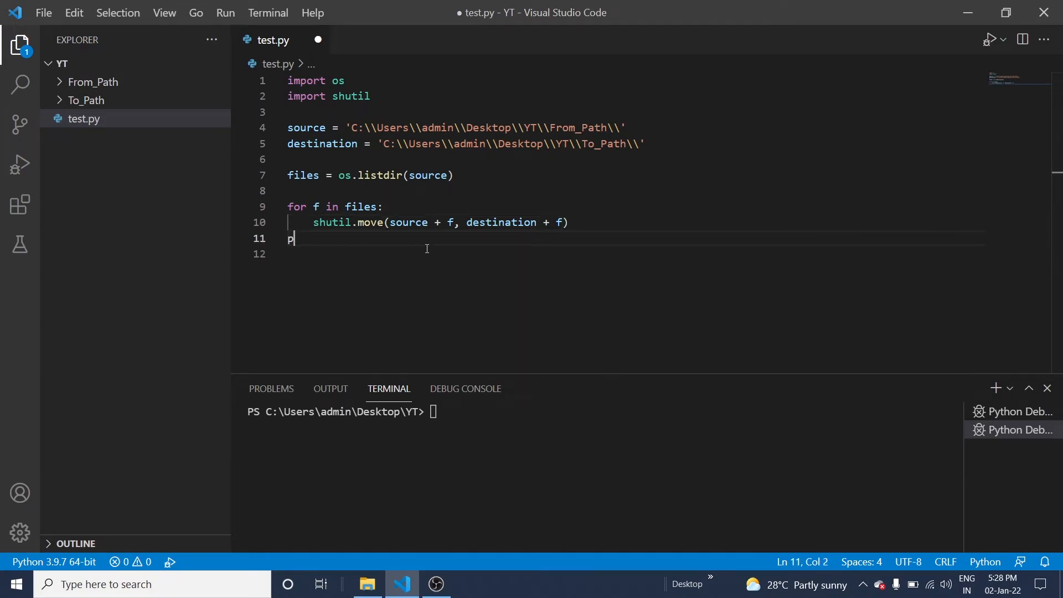
Add print("File transfer completed successfully") on line 11 after the loop
text(rint()
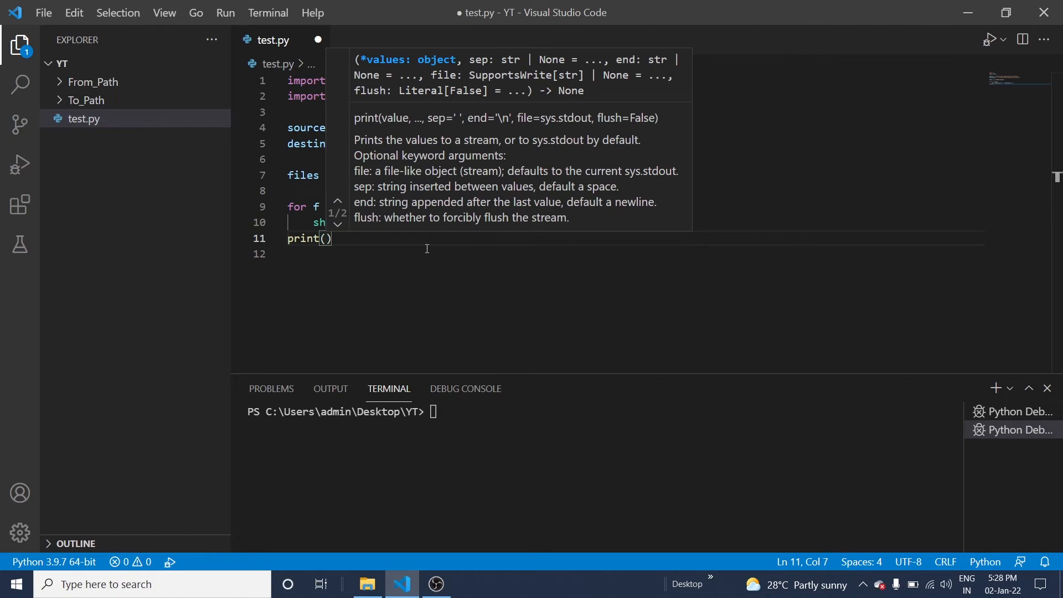
text("F)
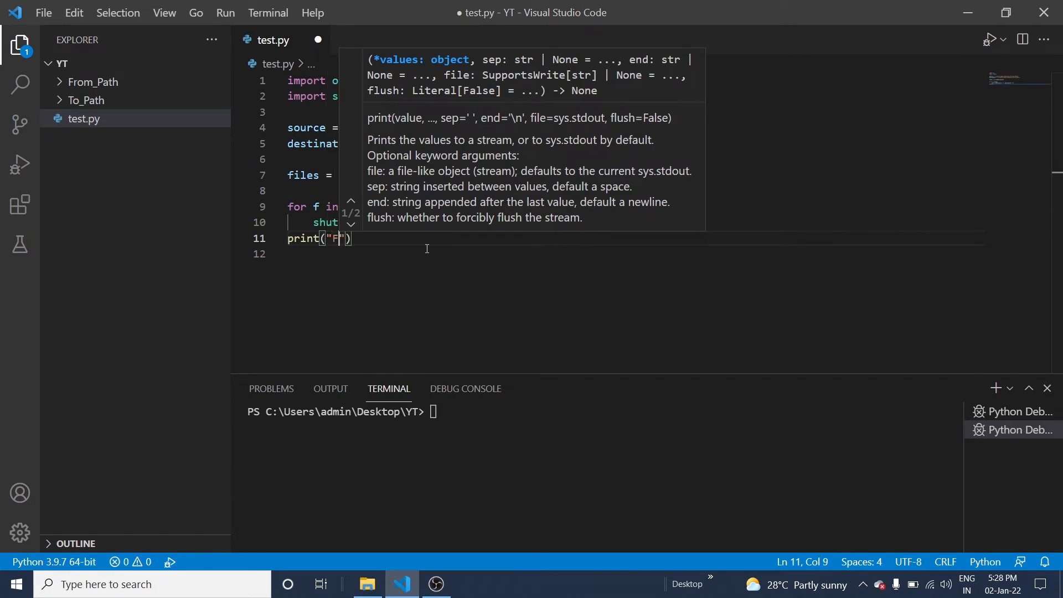
text(ile transf)
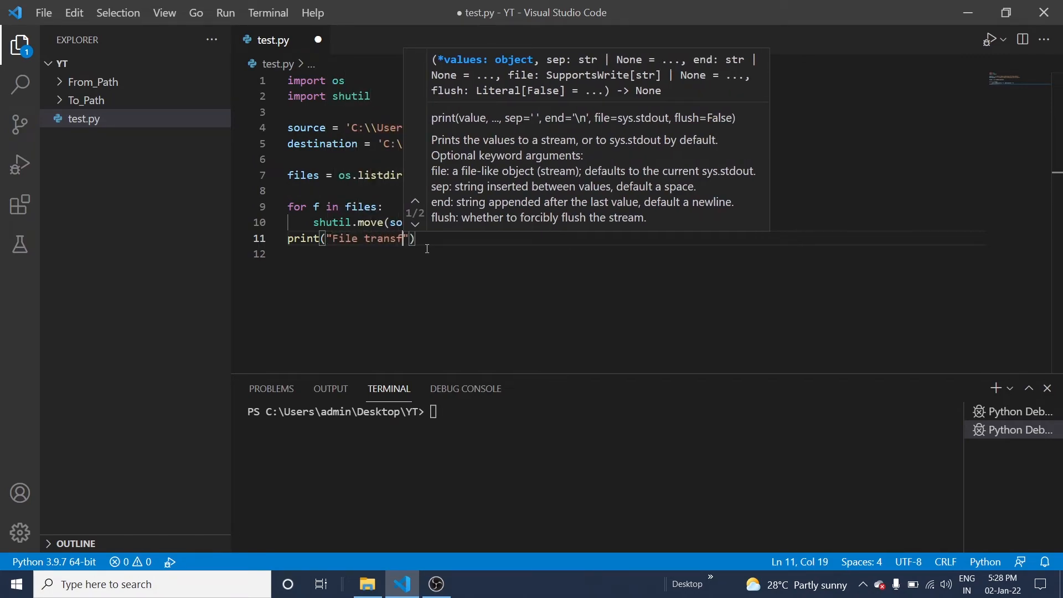
text(er)
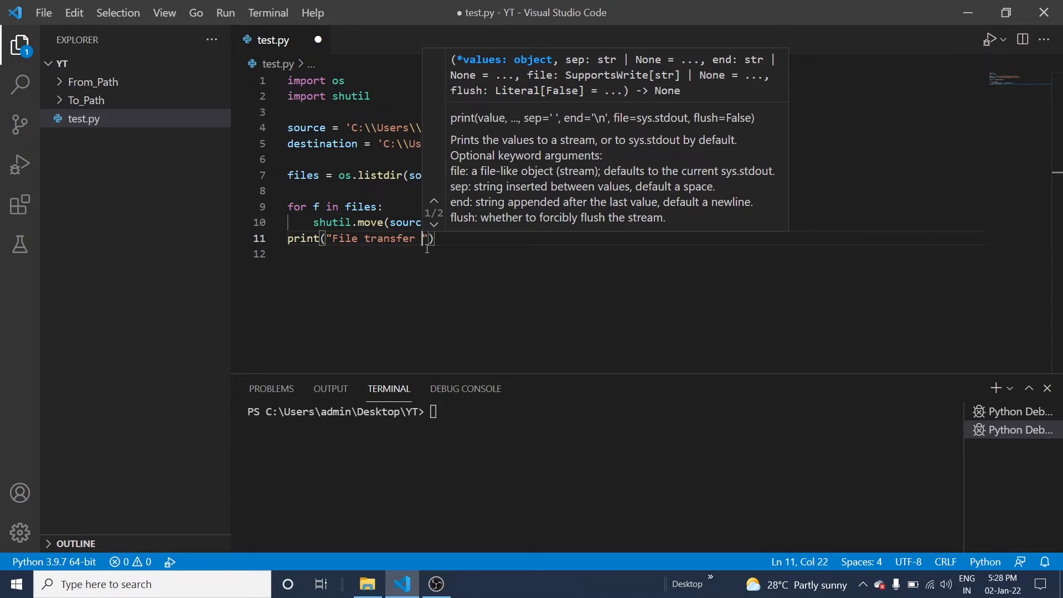
text(completed su)
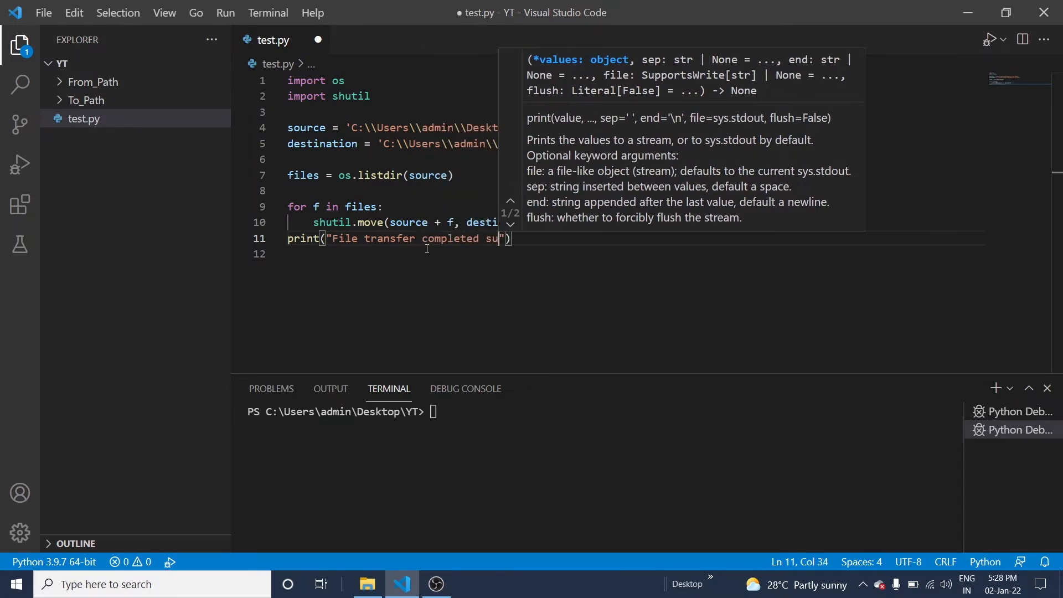
text(ccessfully)
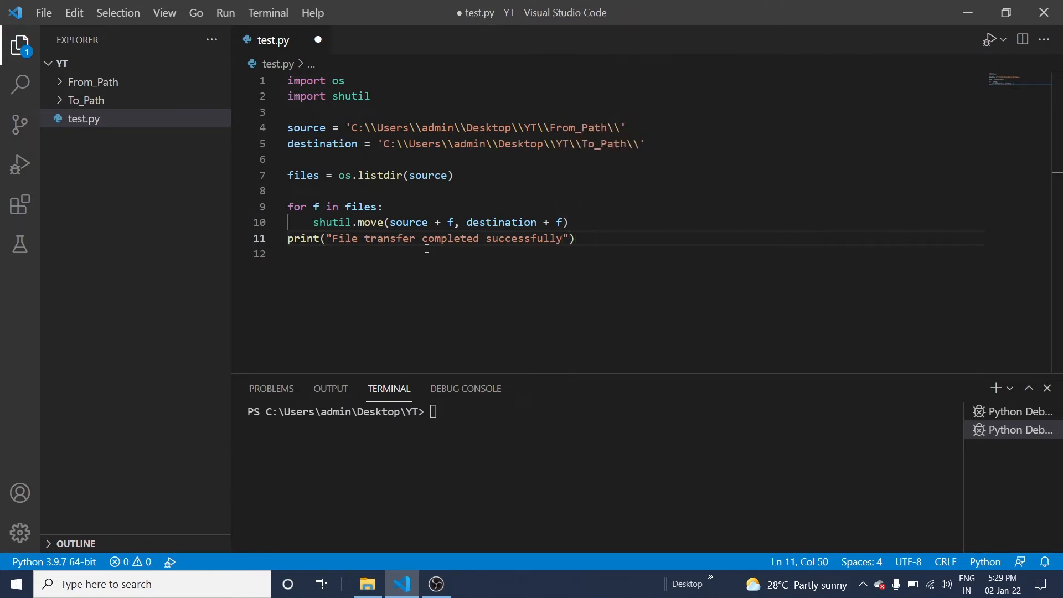
mouse_move(638, 244)
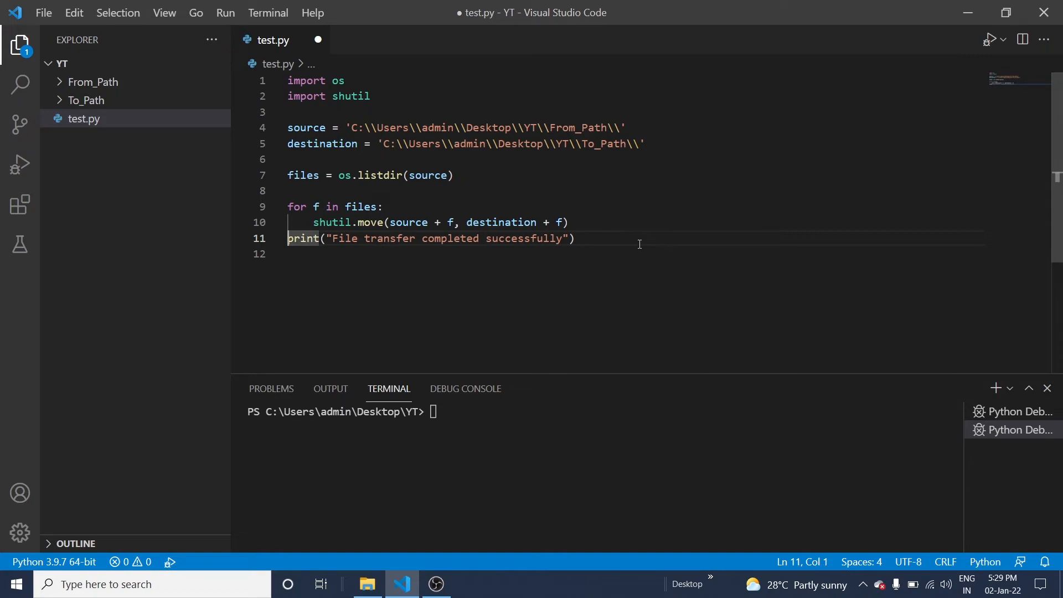
click(599, 238)
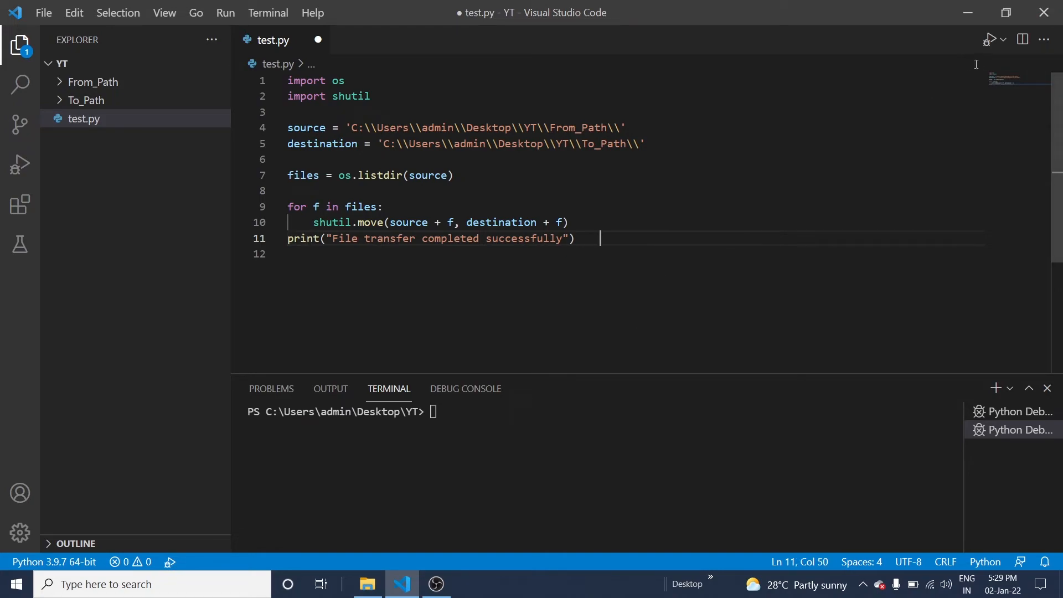
mouse_move(988, 38)
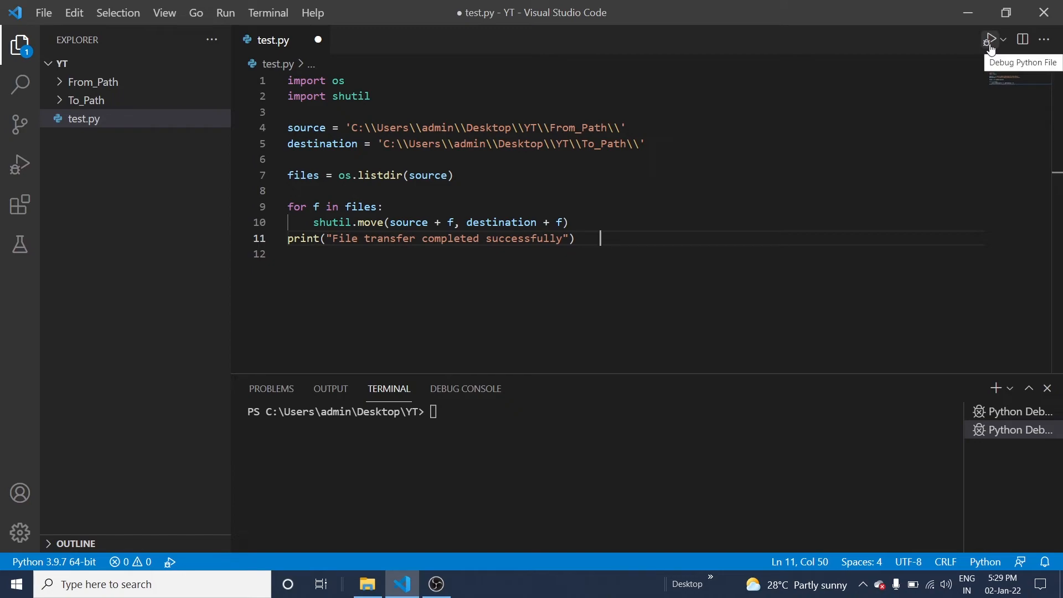
Run test.py with the Run Python File button
click(989, 39)
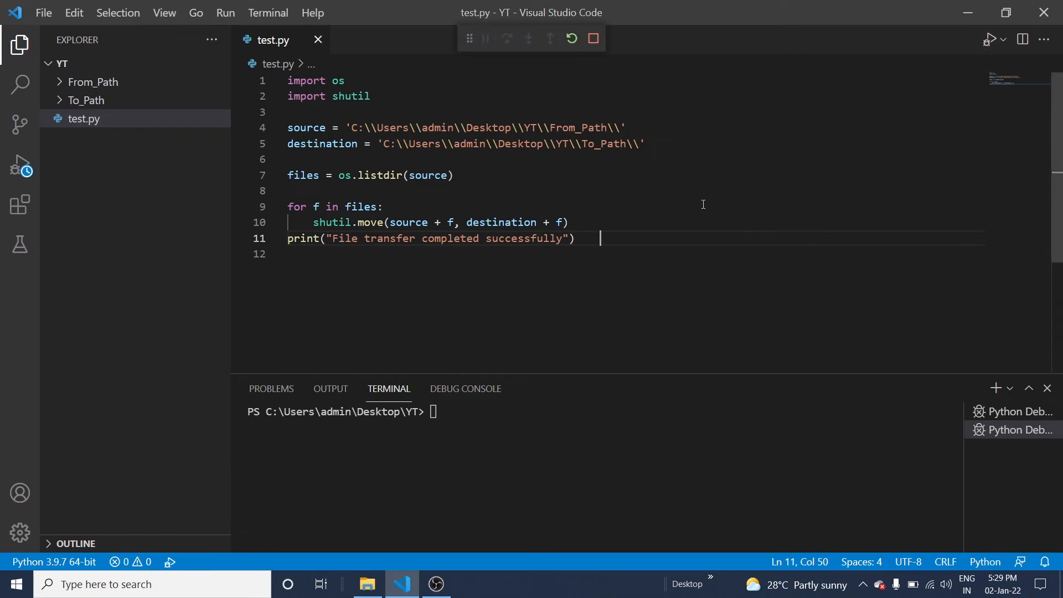
click(570, 38)
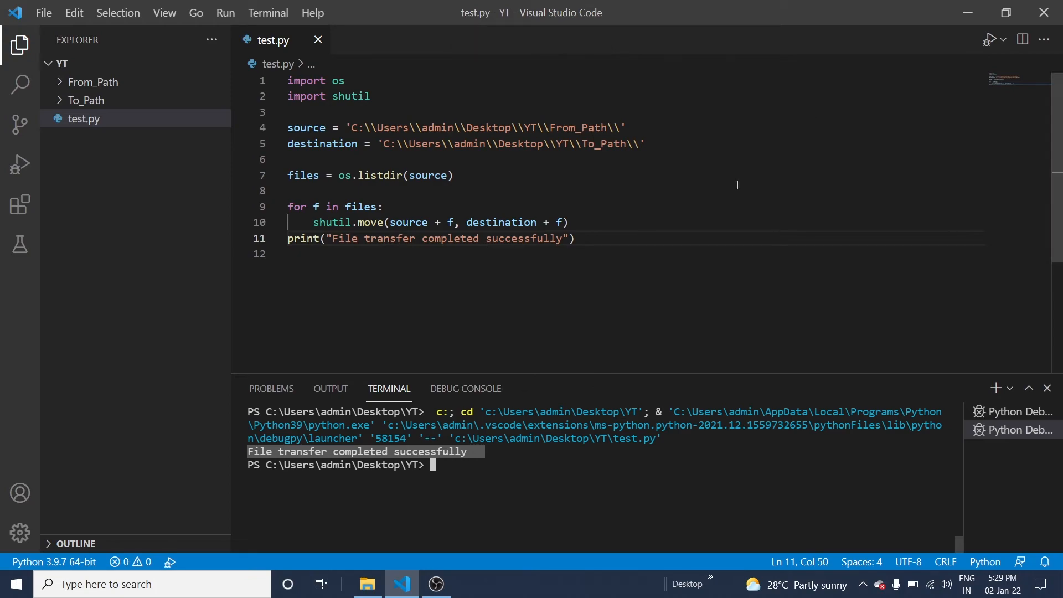
Check that From_Path is empty and To_Path holds File1, File2, File3 and Hr_data
click(367, 583)
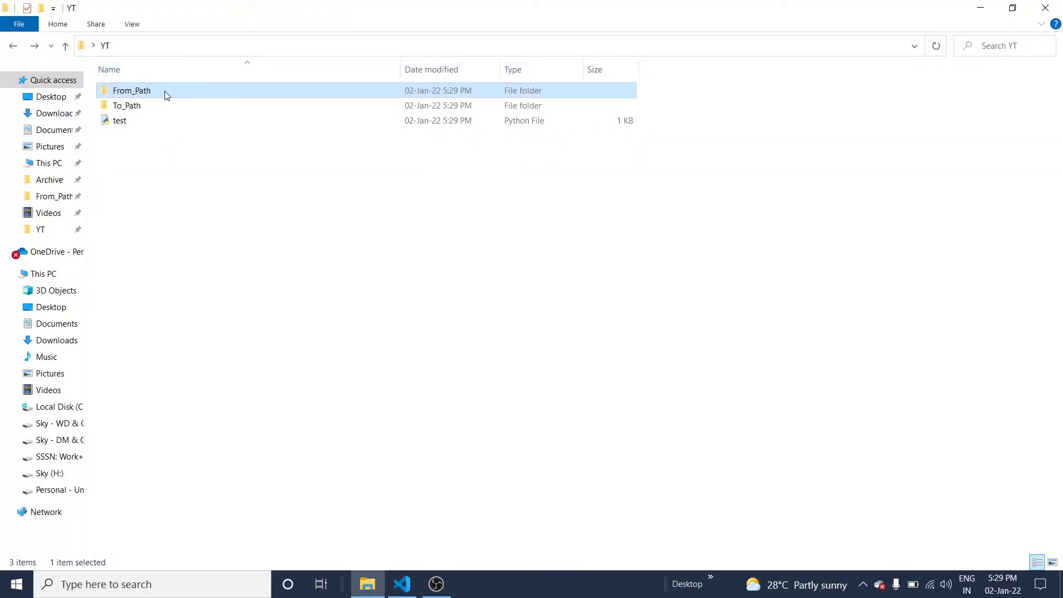
double_click(131, 90)
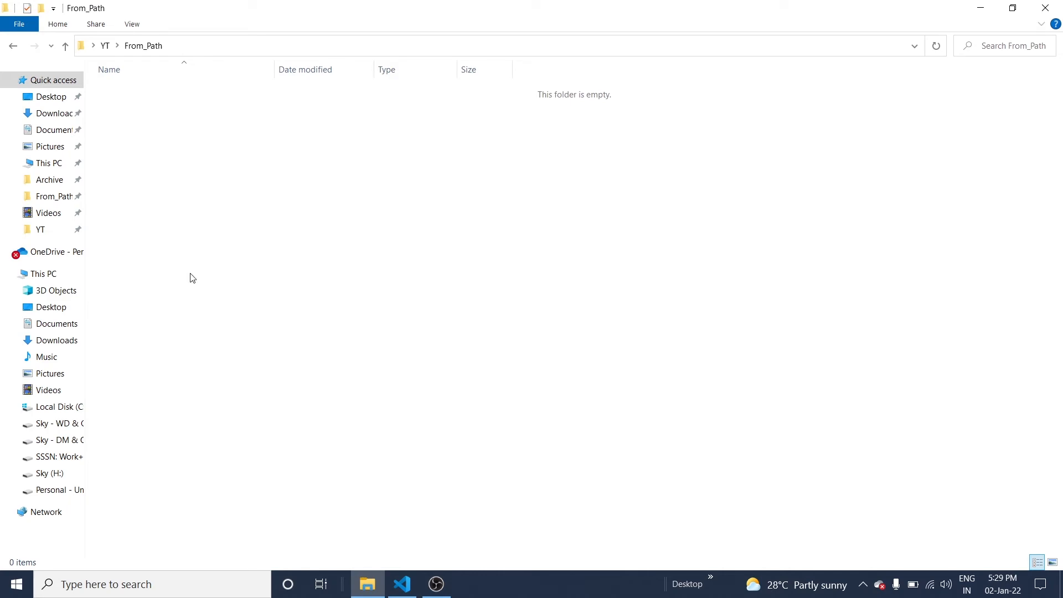
click(65, 45)
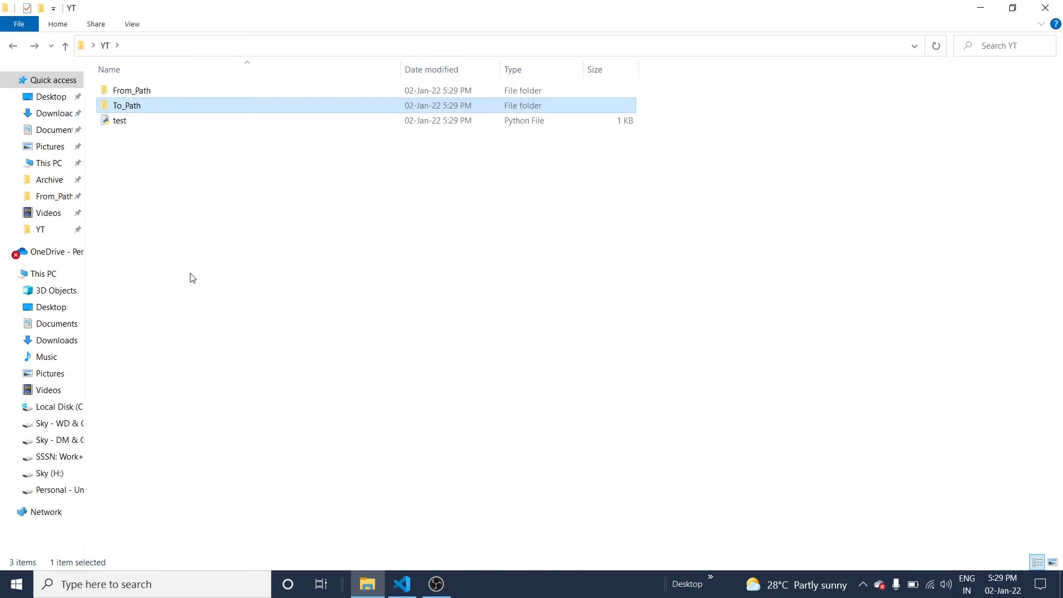
double_click(127, 105)
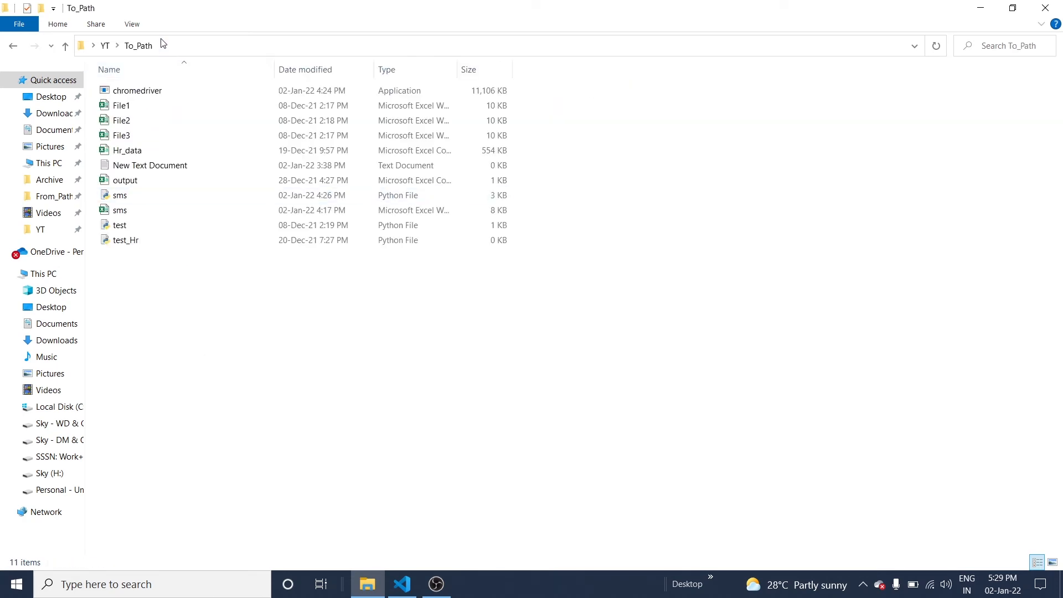
click(149, 164)
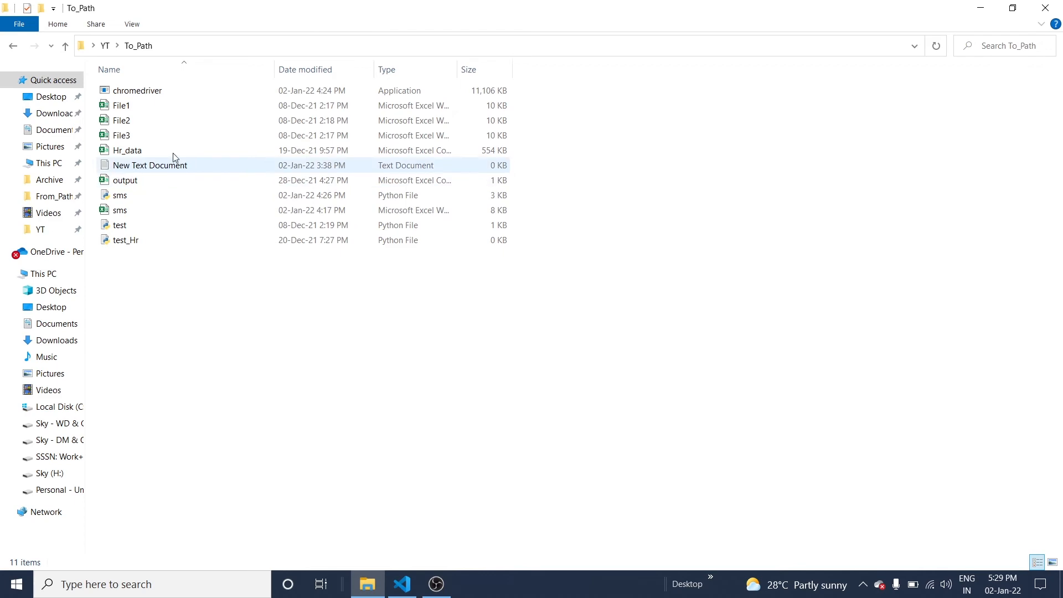
mouse_move(121, 105)
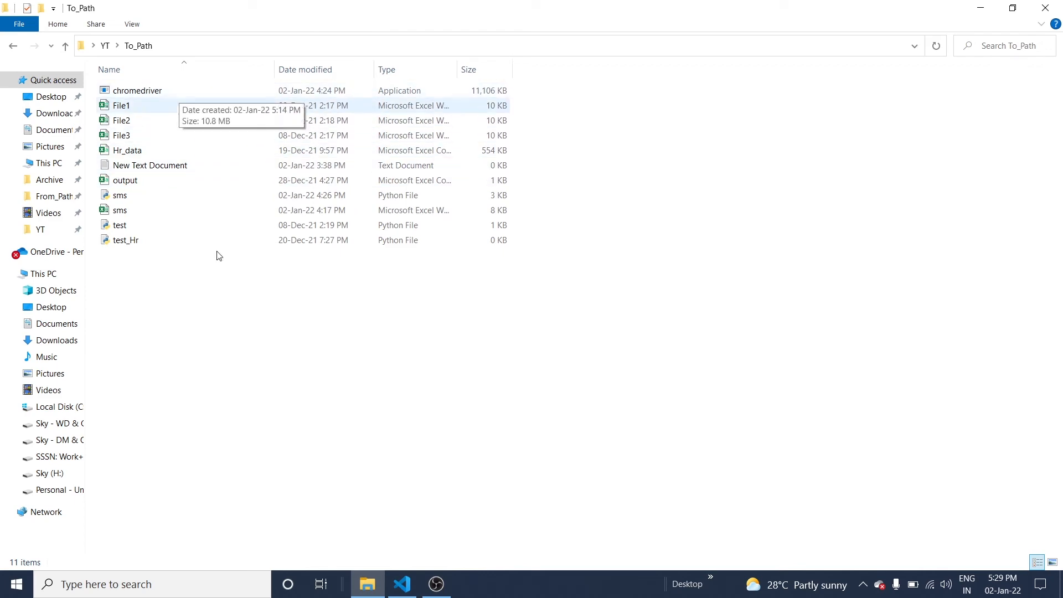
click(935, 45)
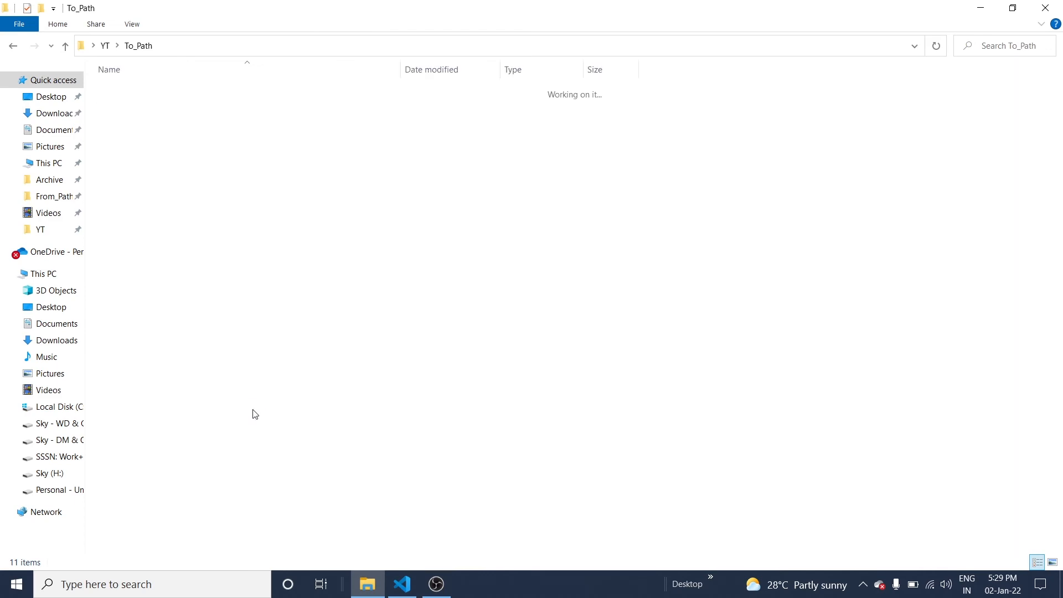
click(401, 584)
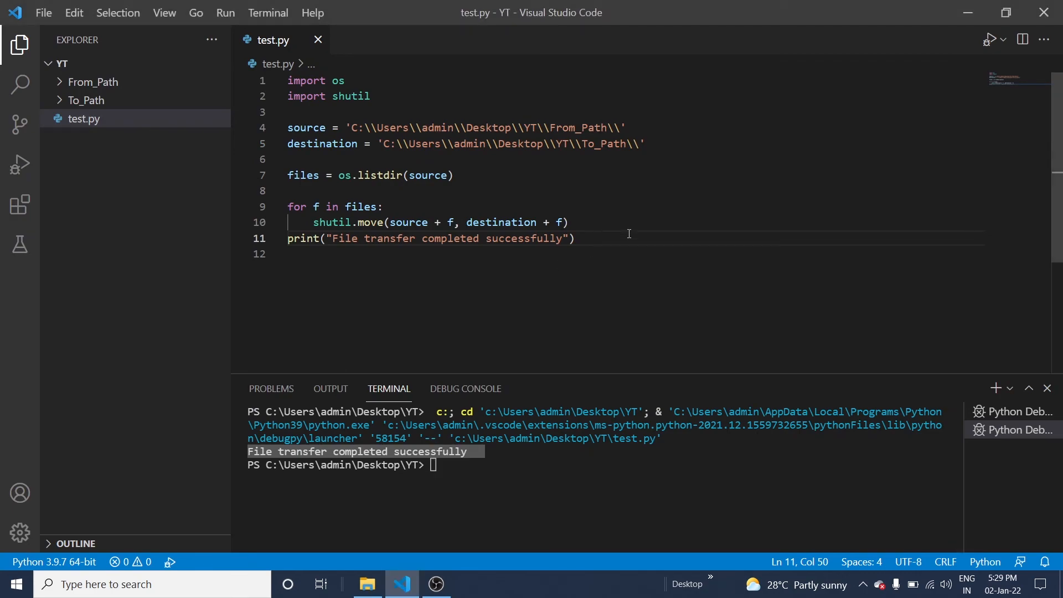
click(292, 190)
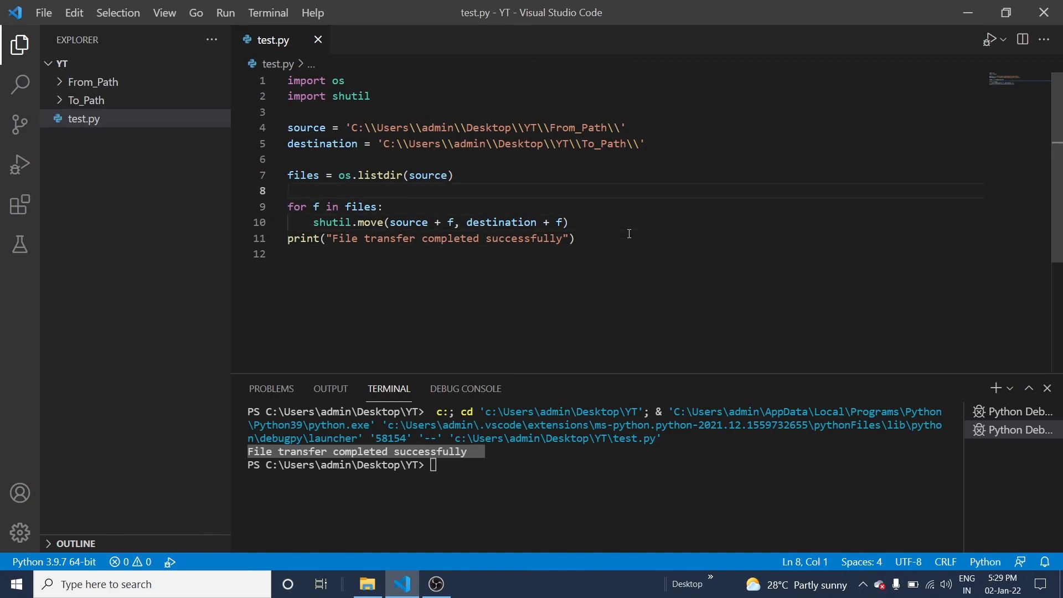